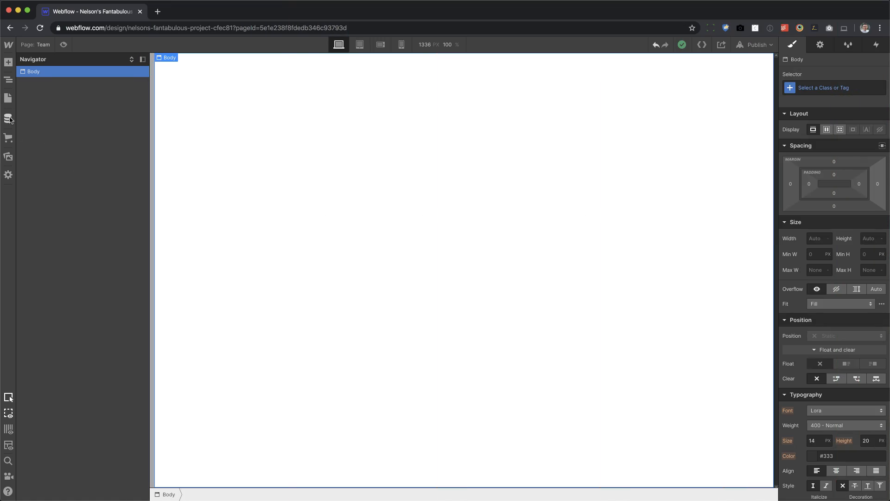
Step: Start a new CMS collection and name it 'team'
{"action": "left_click", "coordinate": [9, 118]}
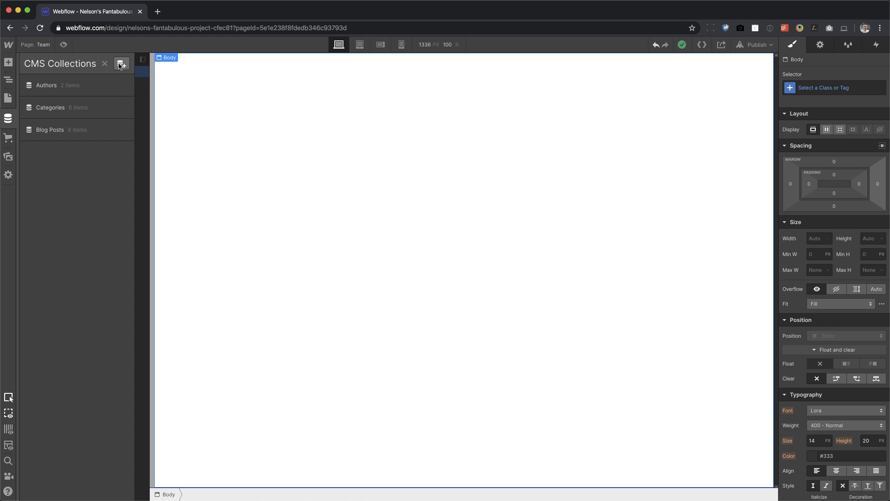
{"action": "left_click", "coordinate": [121, 63]}
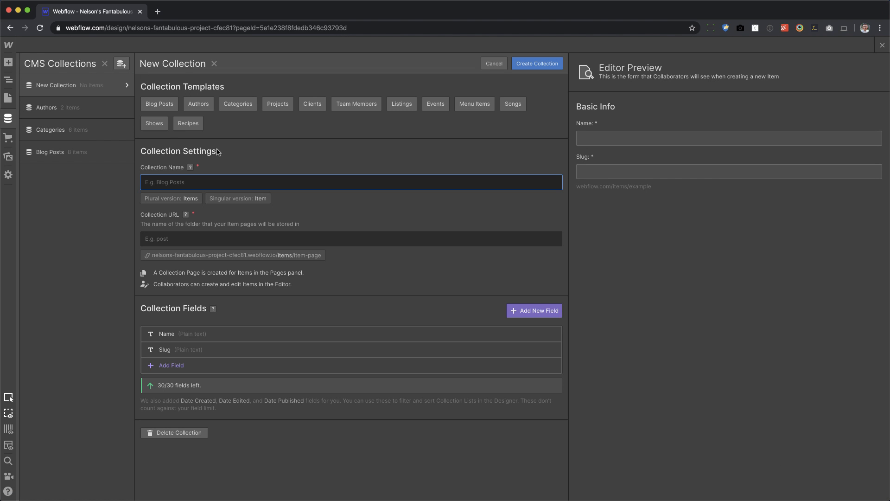
{"action": "type", "text": "team"}
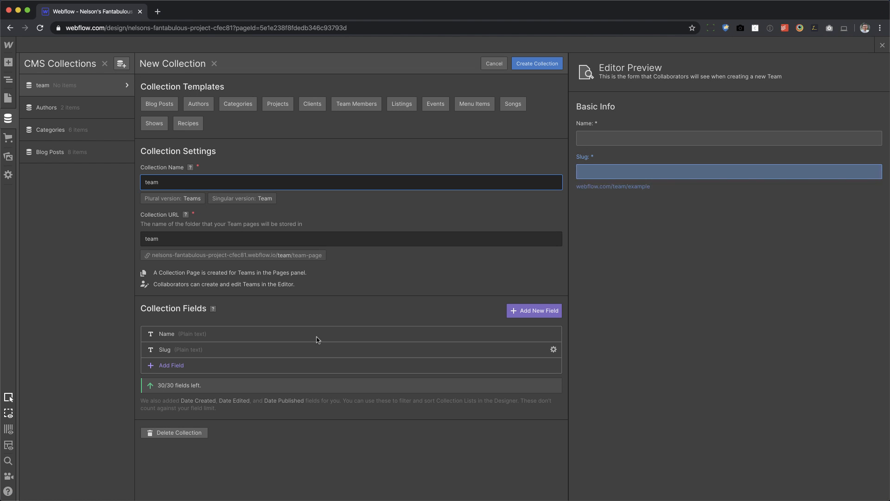
Step: Add a plain-text field labelled 'video id' and save it
{"action": "left_click", "coordinate": [170, 365]}
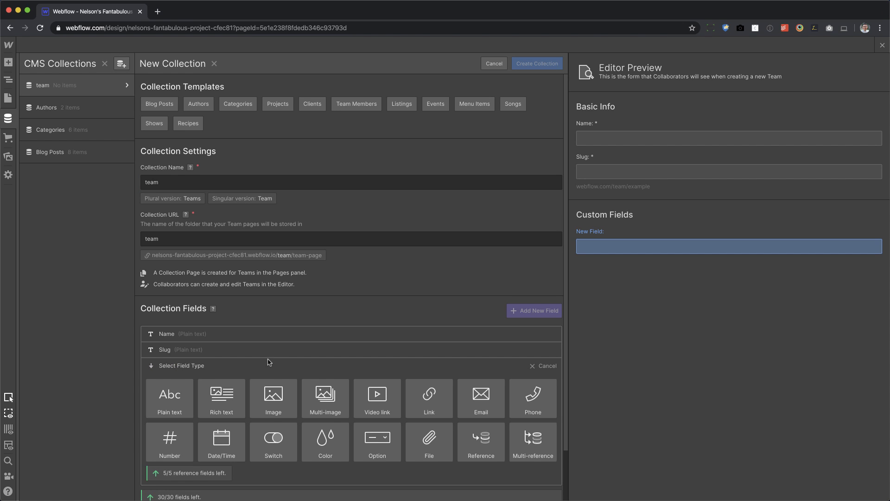
{"action": "left_click", "coordinate": [169, 398]}
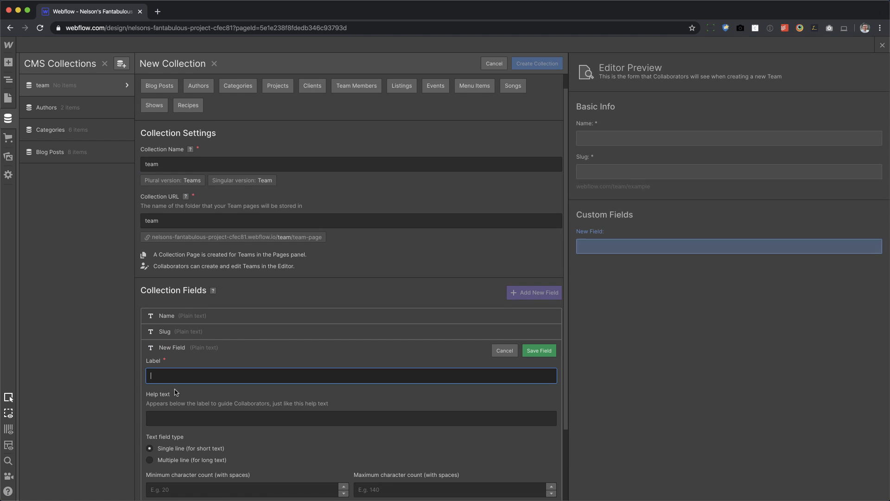
{"action": "type", "text": "video id"}
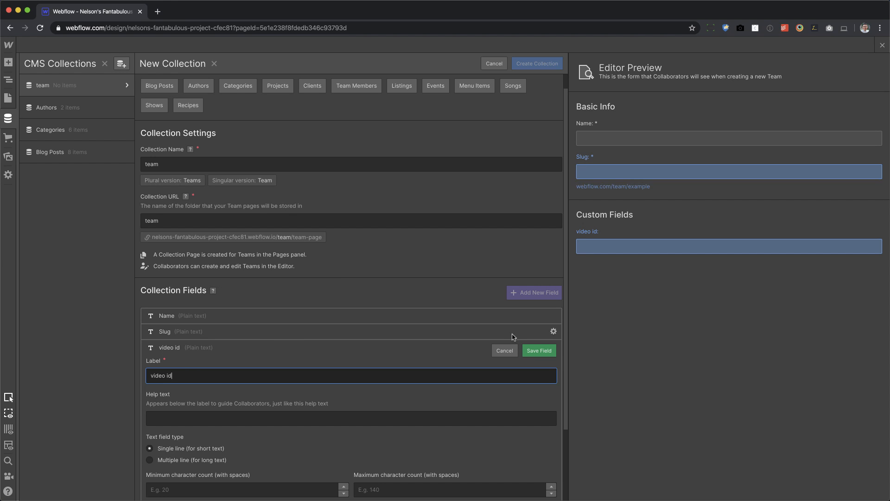
{"action": "left_click", "coordinate": [538, 351]}
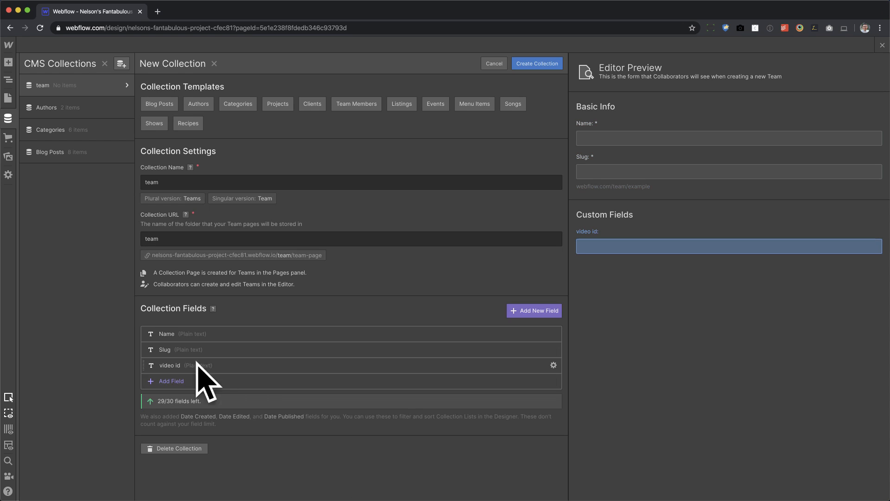
Step: Add an image field labelled 'photo' and save it
{"action": "left_click", "coordinate": [170, 380]}
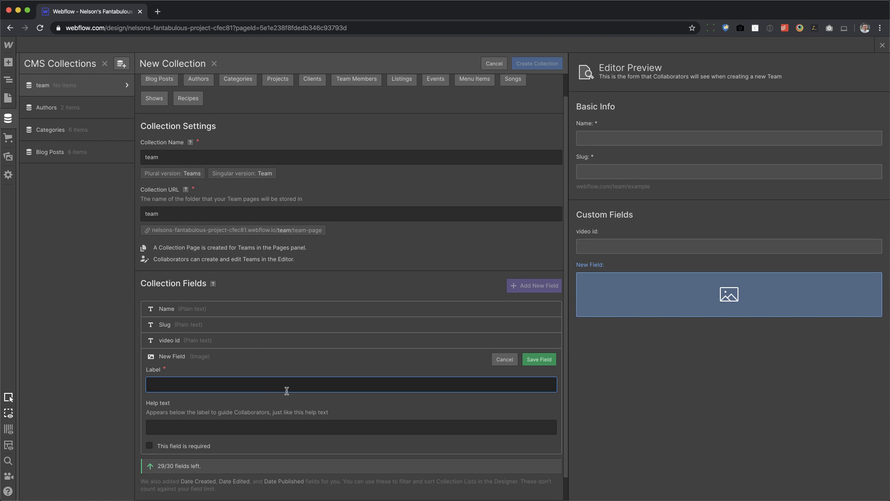
{"action": "type", "text": "photo"}
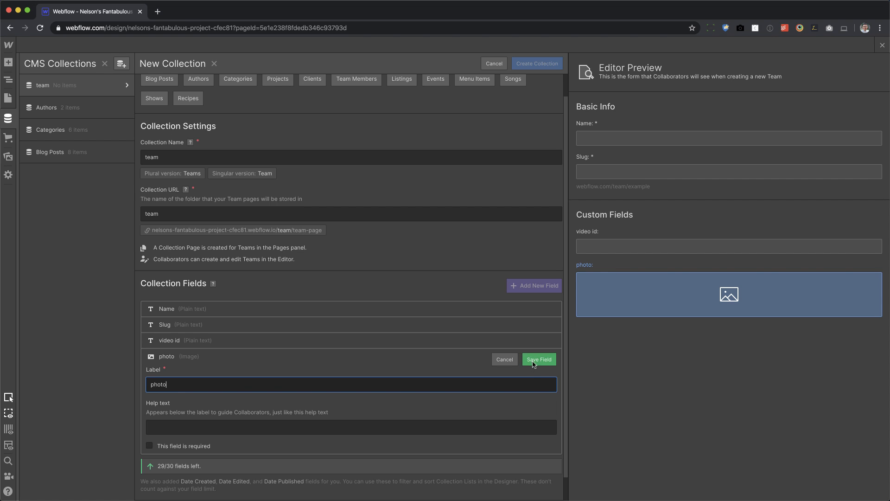
{"action": "left_click", "coordinate": [538, 359]}
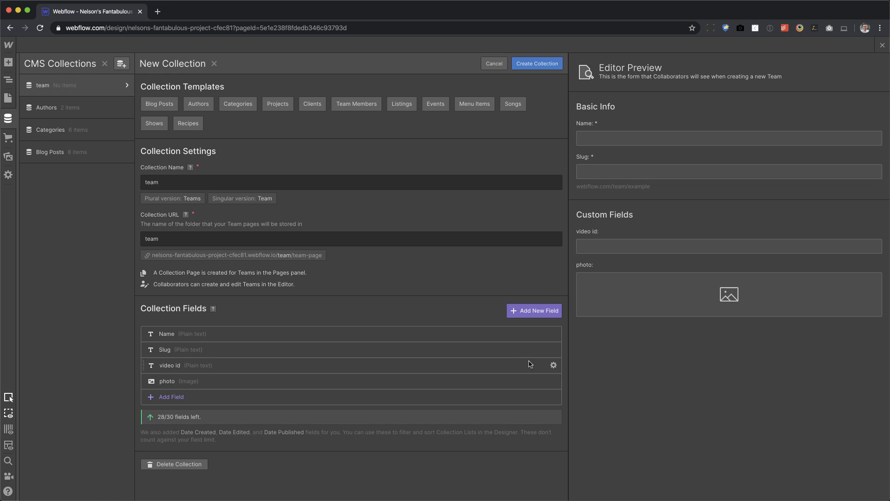
Step: Add a plain-text 'job title' field limited to 50 characters and save it
{"action": "left_click", "coordinate": [171, 396]}
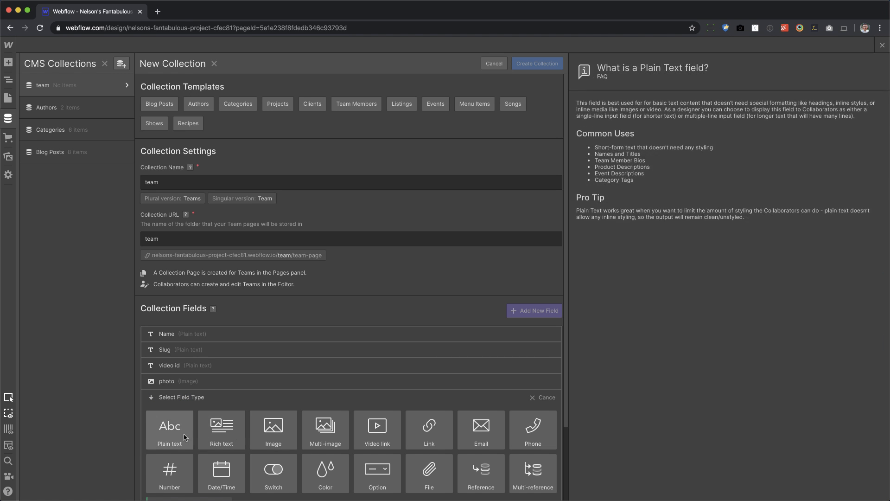
{"action": "type", "text": "job title"}
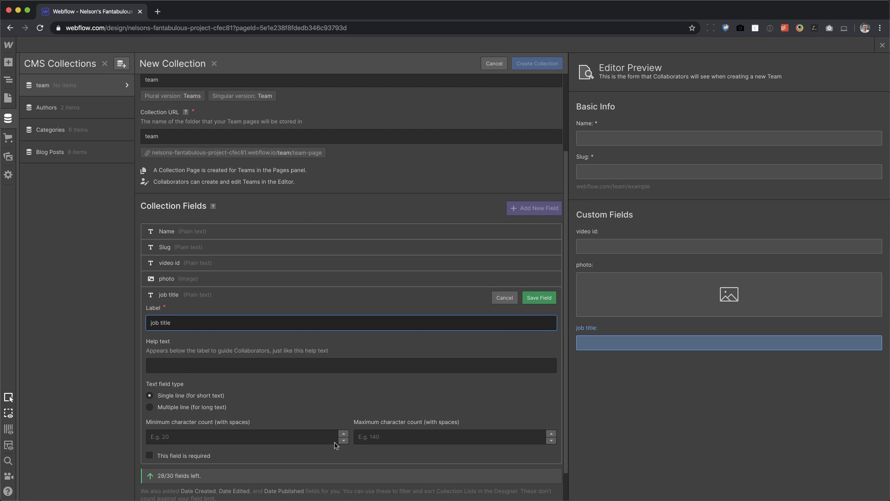
{"action": "type", "text": "50"}
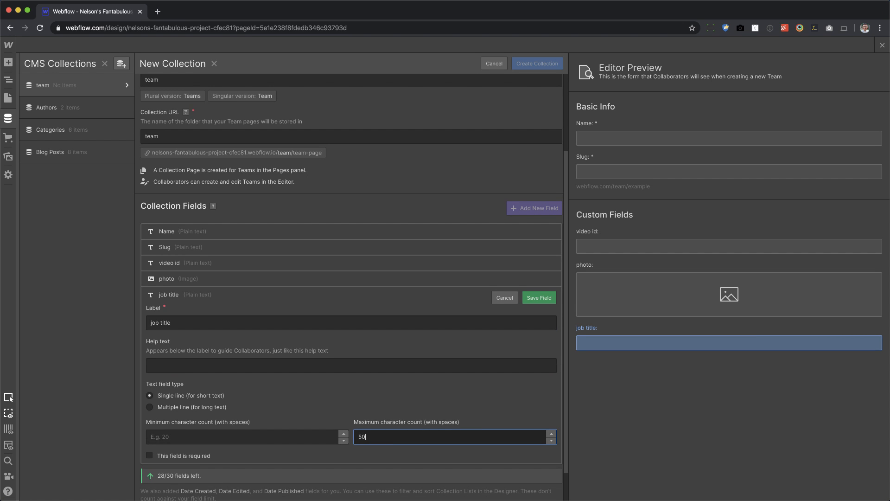
{"action": "left_click", "coordinate": [538, 296]}
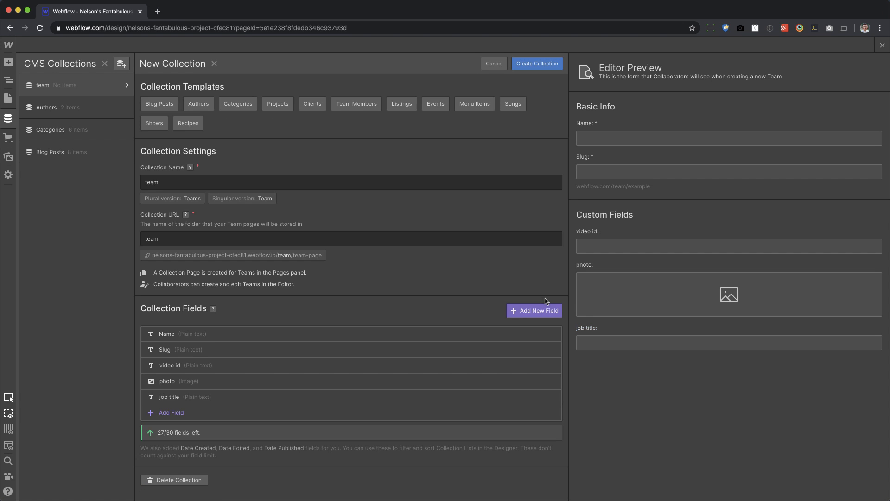
{"action": "mouse_move", "coordinate": [538, 78]}
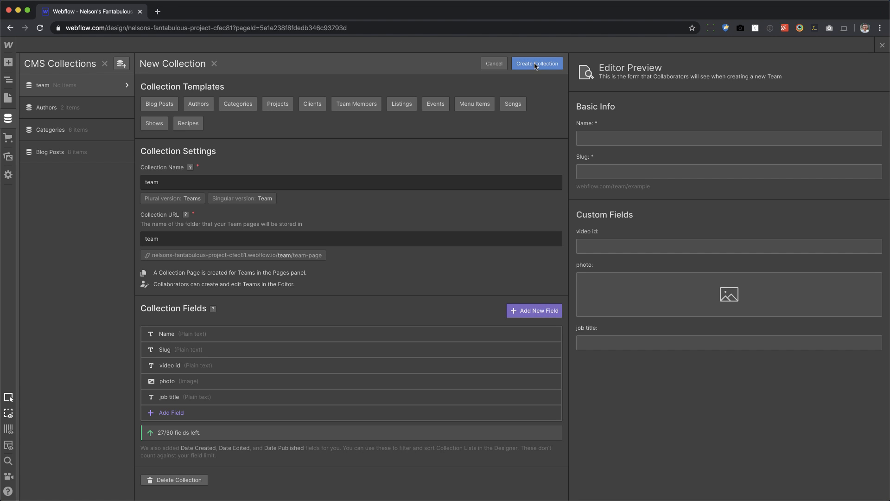
Step: Create the team collection and generate five dummy items
{"action": "left_click", "coordinate": [536, 63]}
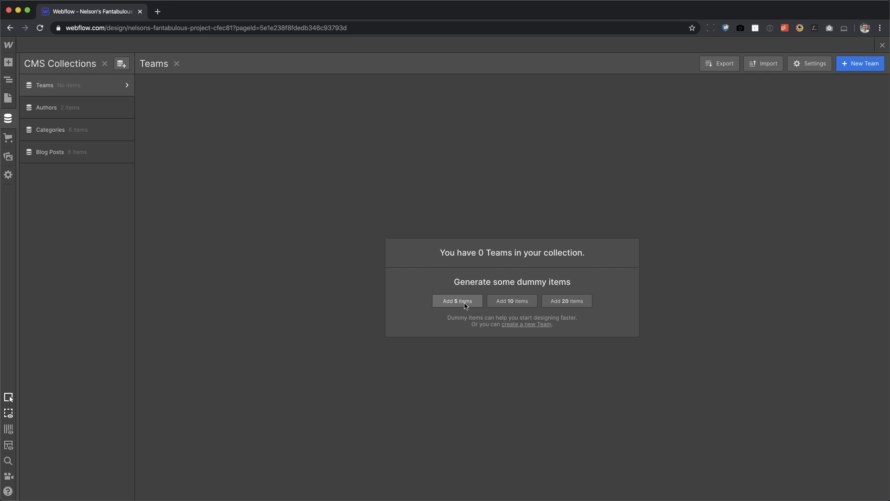
{"action": "left_click", "coordinate": [458, 301]}
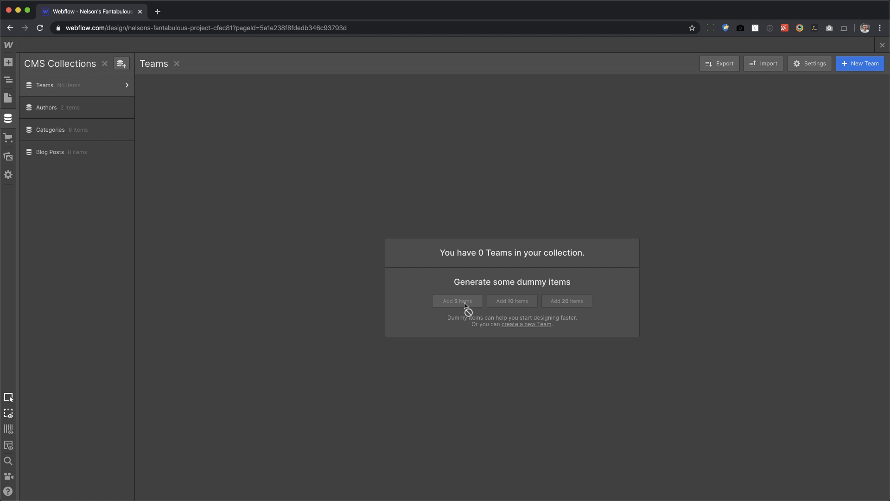
{"action": "left_click", "coordinate": [457, 301]}
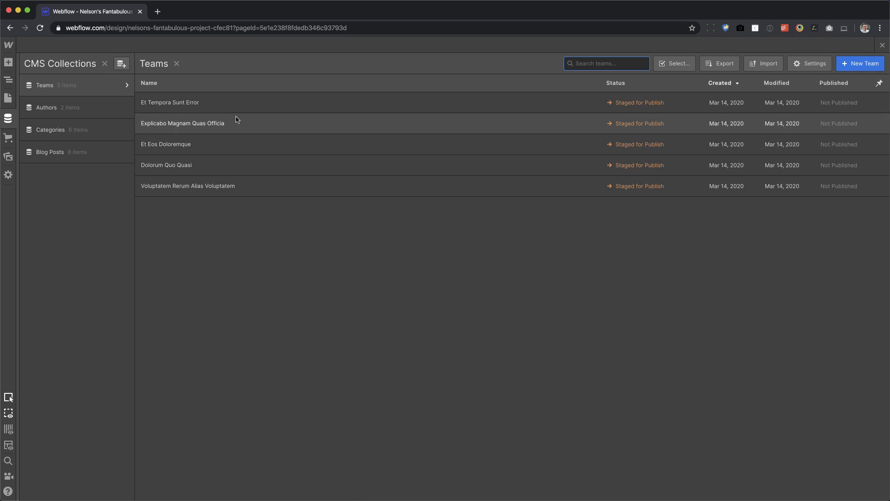
{"action": "mouse_move", "coordinate": [668, 82]}
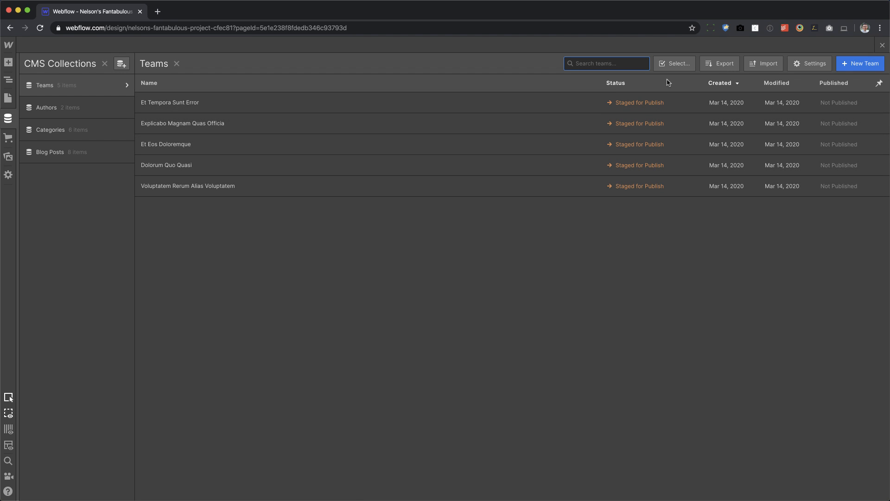
{"action": "mouse_move", "coordinate": [658, 78]}
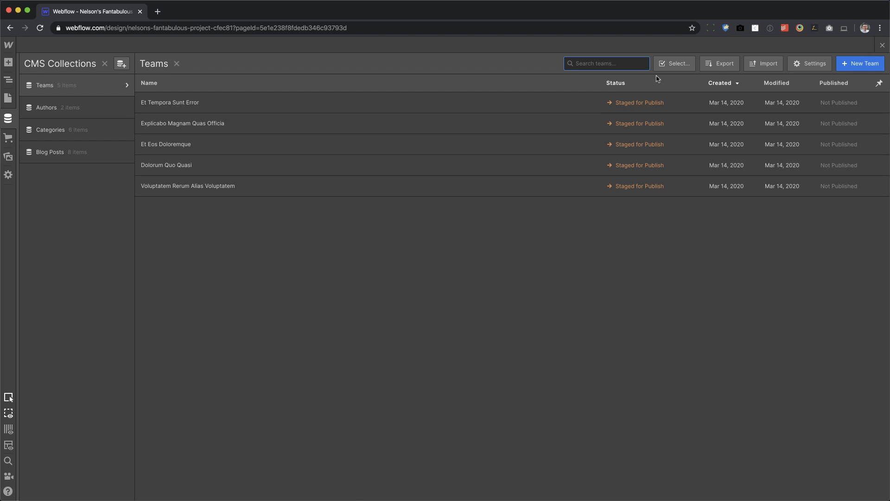
Step: Select the last two Teams items and delete them
{"action": "left_click", "coordinate": [675, 63]}
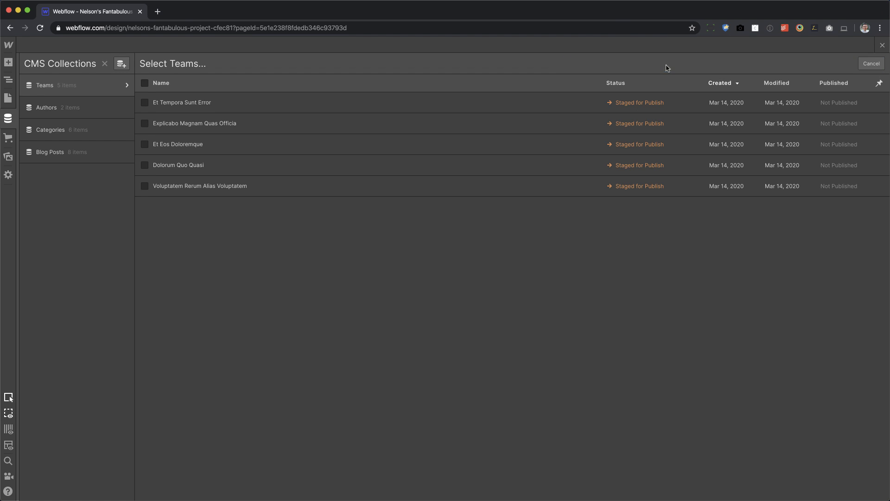
{"action": "left_click", "coordinate": [144, 165]}
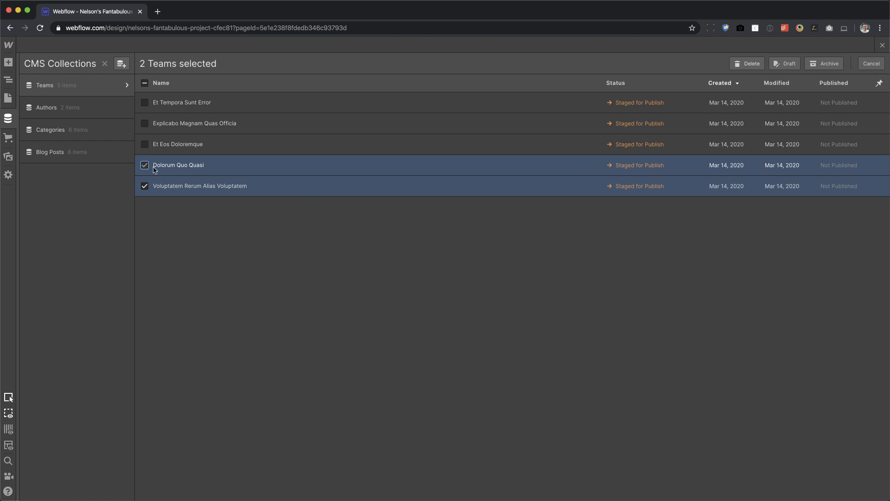
{"action": "left_click", "coordinate": [746, 63]}
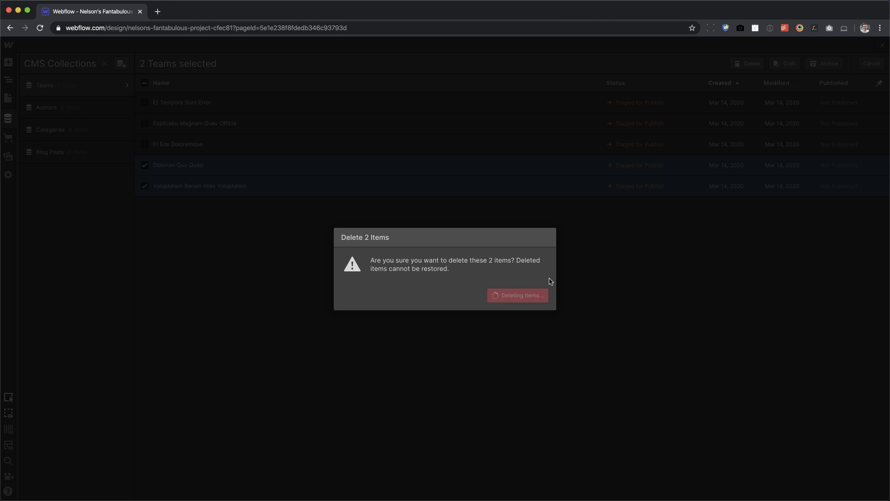
Step: Clear the dummy video id text on the Et Tempora Sunt Error item and save it
{"action": "left_click", "coordinate": [518, 295]}
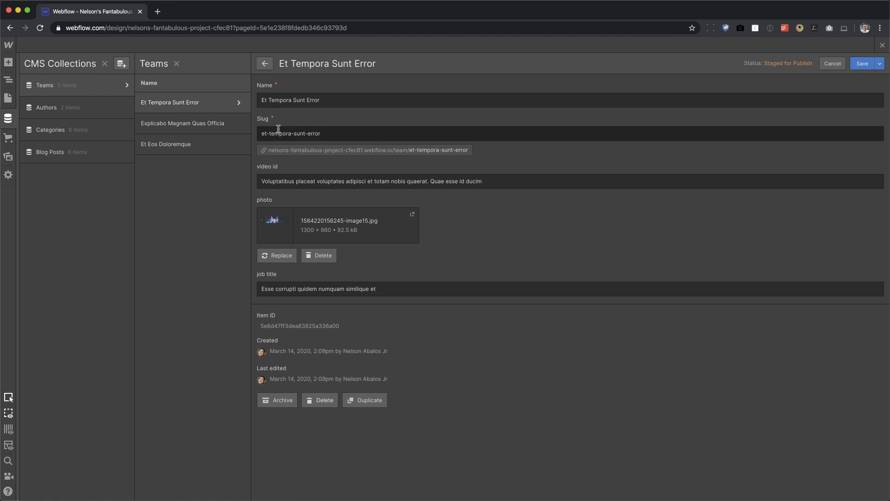
{"action": "left_click", "coordinate": [568, 181]}
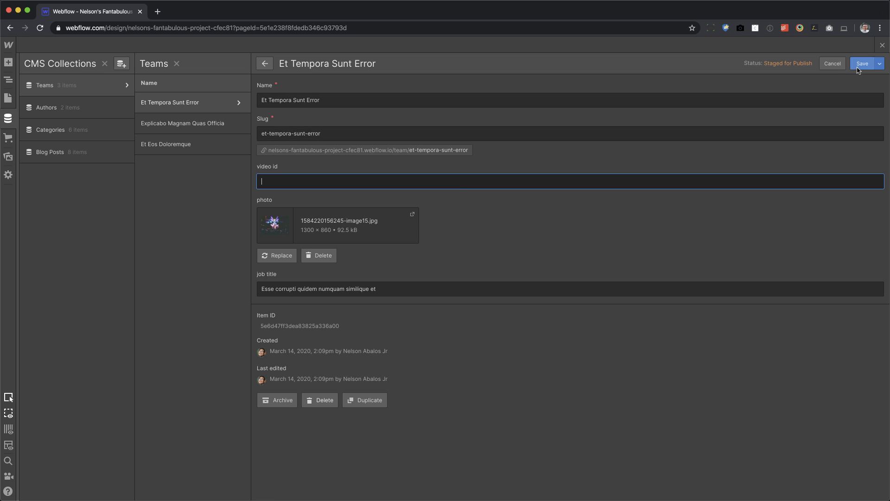
{"action": "left_click", "coordinate": [183, 123]}
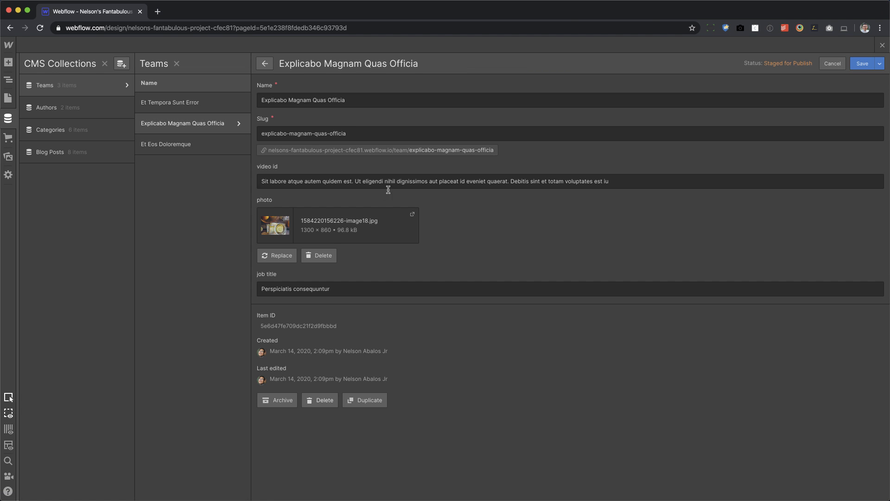
Step: Erase the dummy video id text on the Et Eos Doloremque item
{"action": "left_click", "coordinate": [568, 181]}
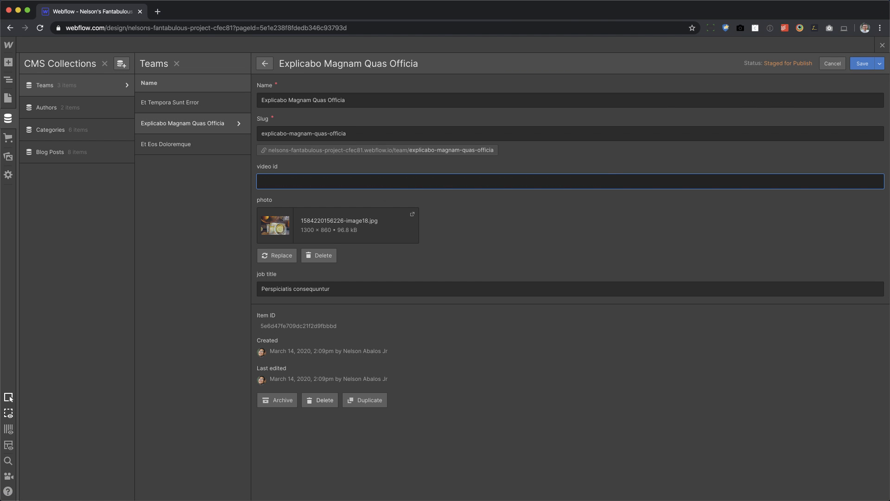
{"action": "left_click", "coordinate": [166, 144]}
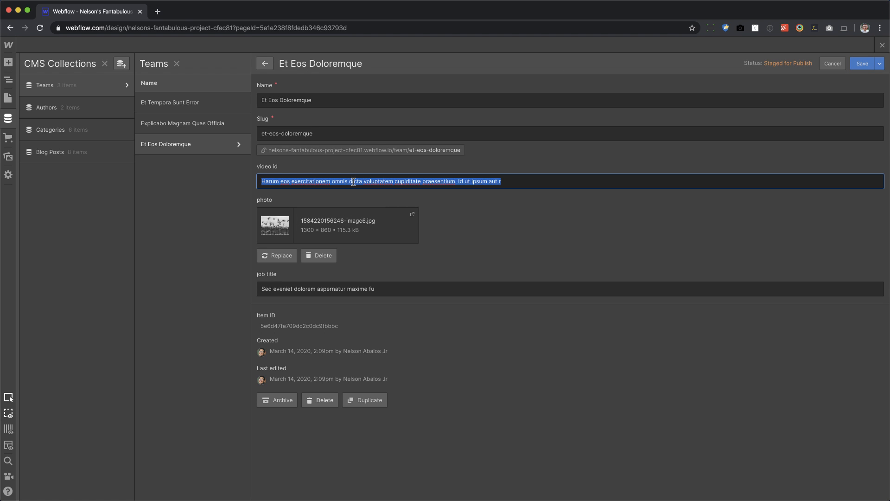
{"action": "key", "text": "Delete"}
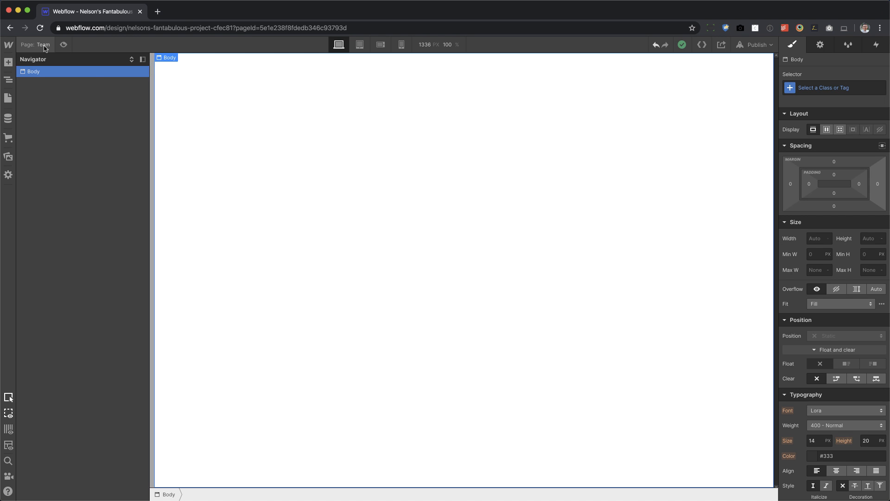
Step: Publish the site to the webflow.io staging domain and open the live page
{"action": "left_click", "coordinate": [9, 97]}
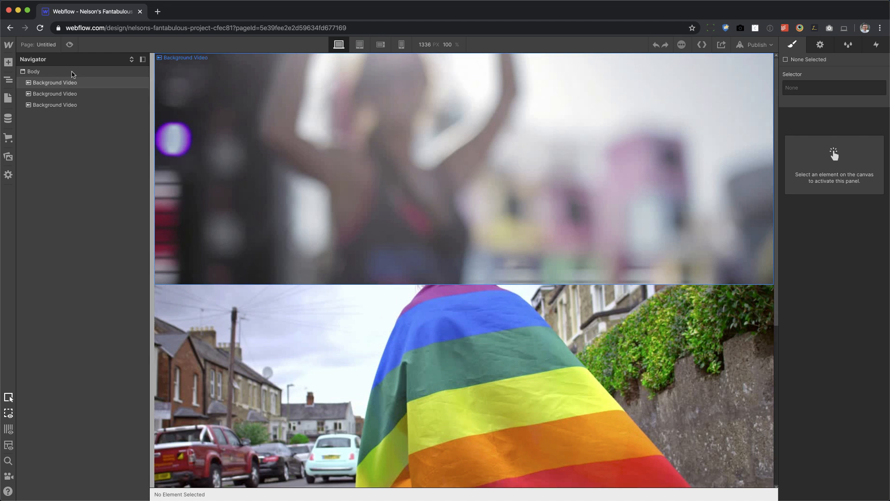
{"action": "mouse_move", "coordinate": [407, 198]}
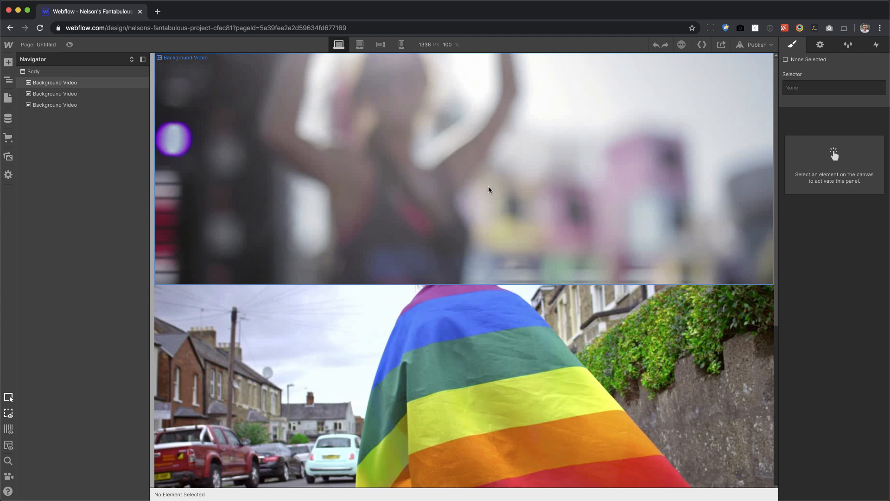
{"action": "mouse_move", "coordinate": [559, 218]}
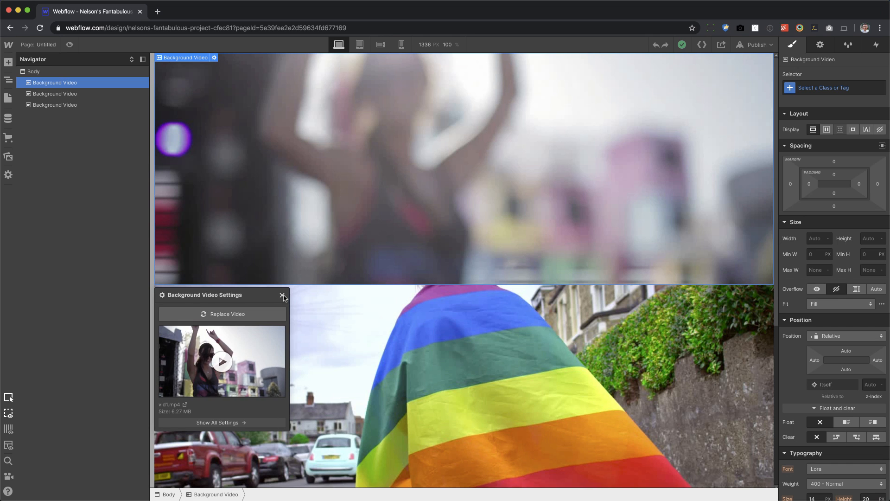
{"action": "left_click", "coordinate": [282, 295]}
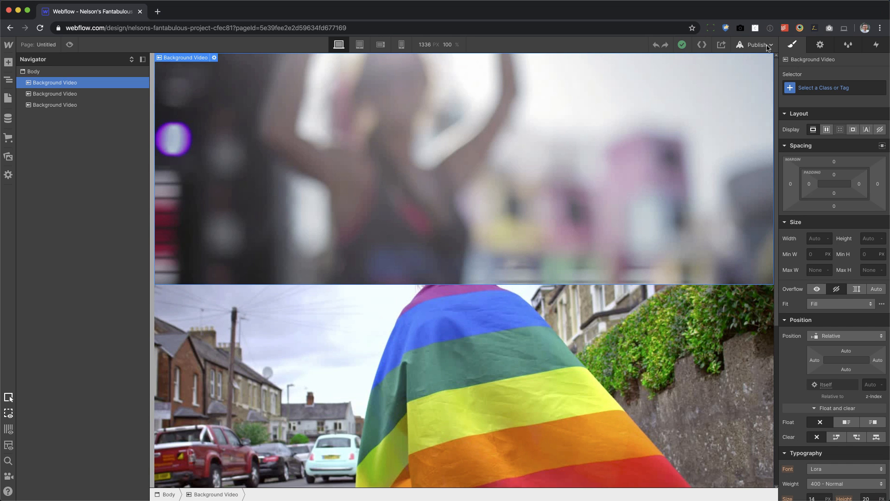
{"action": "left_click", "coordinate": [755, 44]}
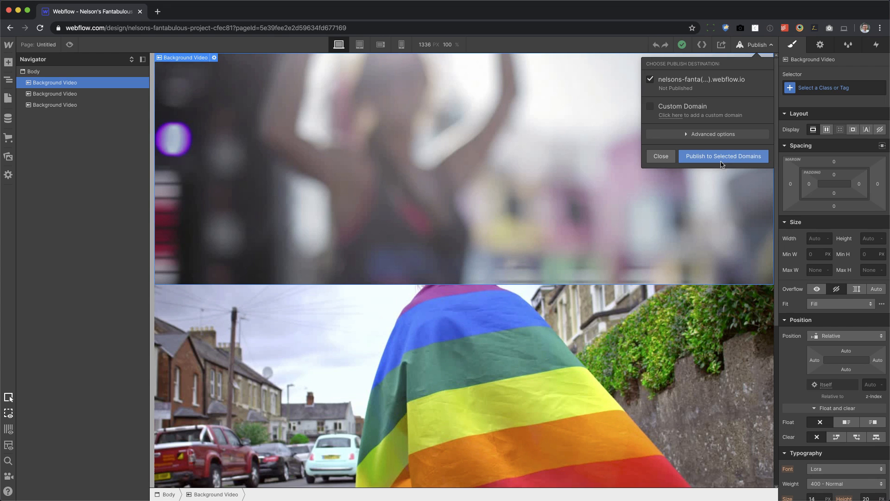
{"action": "left_click", "coordinate": [722, 156]}
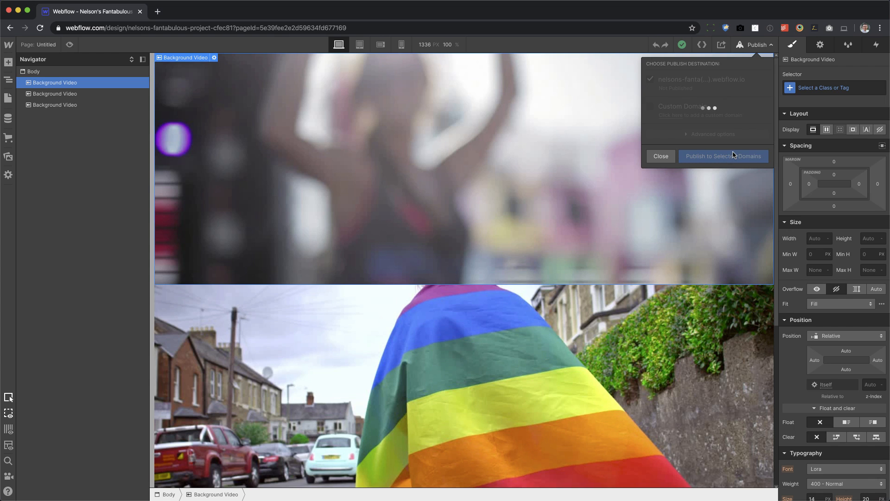
{"action": "left_click", "coordinate": [723, 156]}
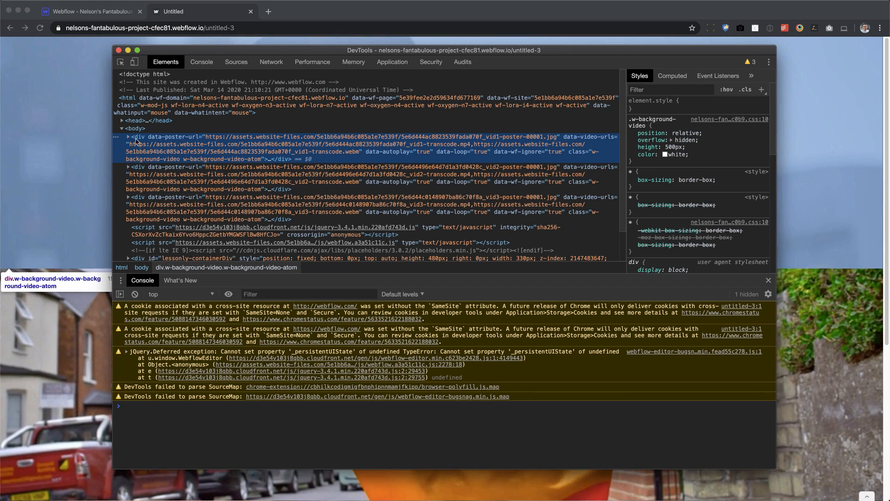
Step: Inspect the first background video's data-poster-url in DevTools
{"action": "left_click", "coordinate": [128, 137]}
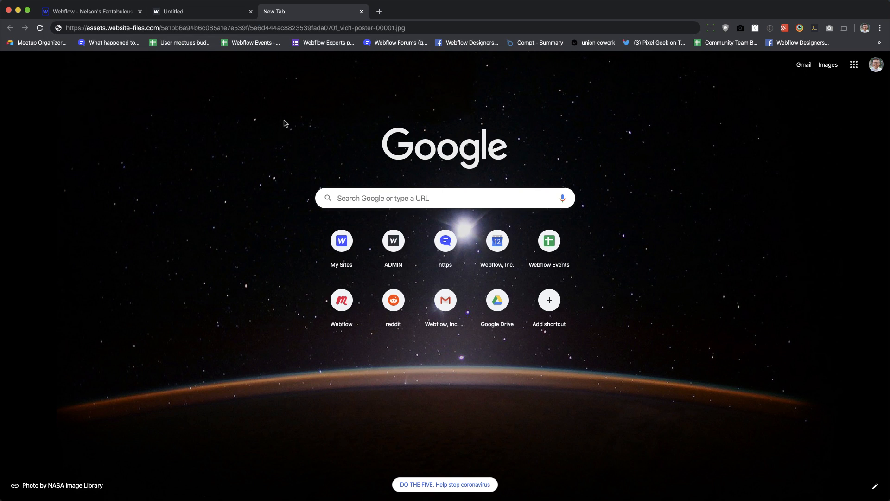
Step: Trim the poster URL in the address bar down to the '_vid1' video ID and return to Webflow
{"action": "left_click", "coordinate": [227, 28]}
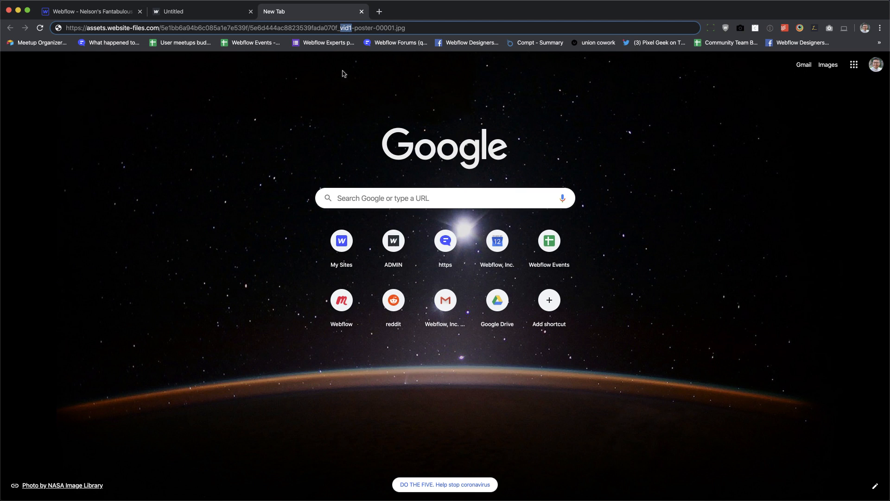
{"action": "mouse_move", "coordinate": [345, 72]}
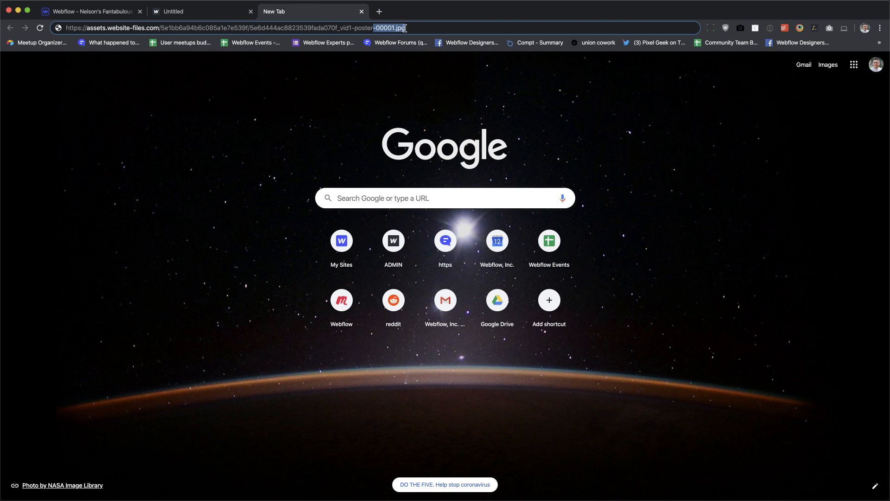
{"action": "key", "text": "Backspace"}
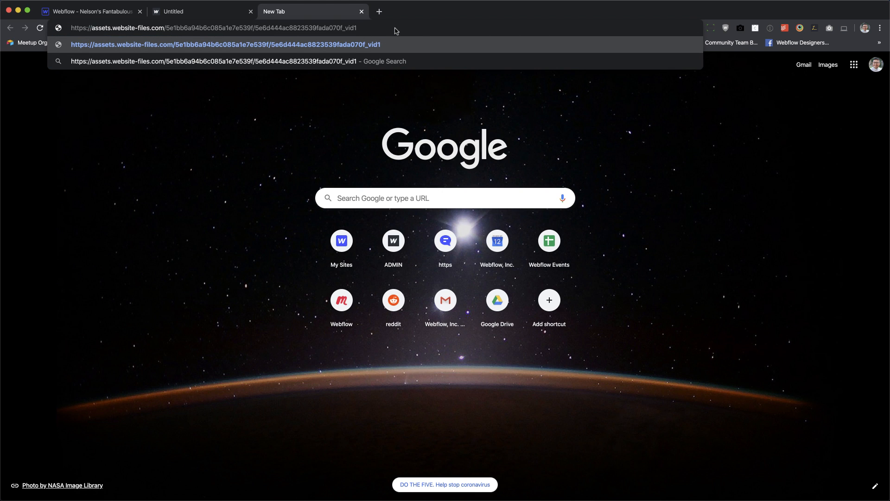
{"action": "left_click", "coordinate": [199, 12]}
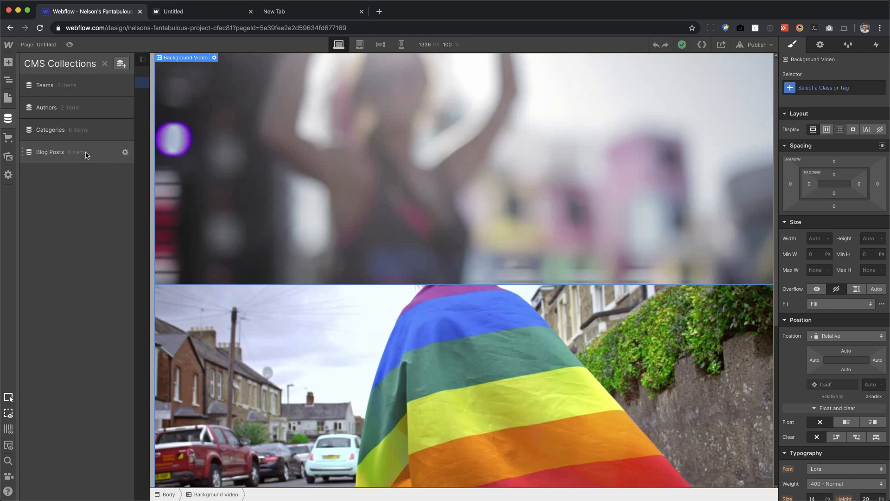
Step: Save video id 5e6d444ac8823539fada070f_vid1 on the Et Tempora Sunt Error item
{"action": "left_click", "coordinate": [50, 151]}
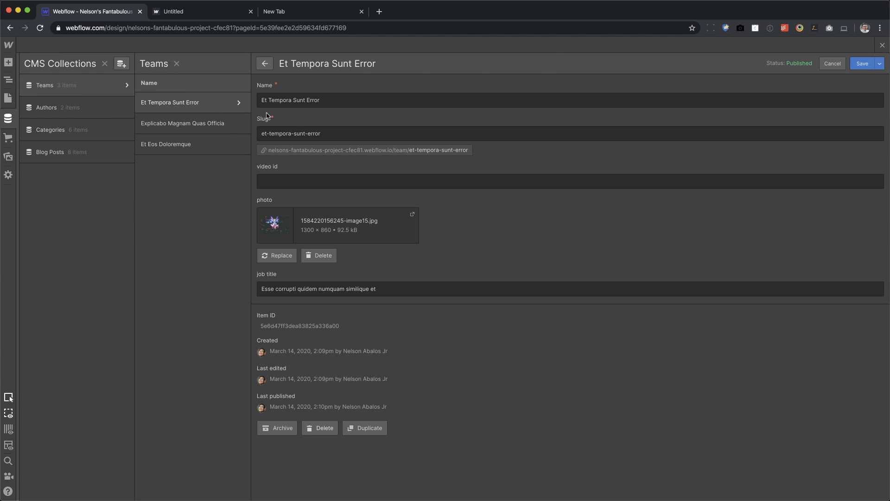
{"action": "type", "text": "5e6d444ac8823539fada070f_vid1"}
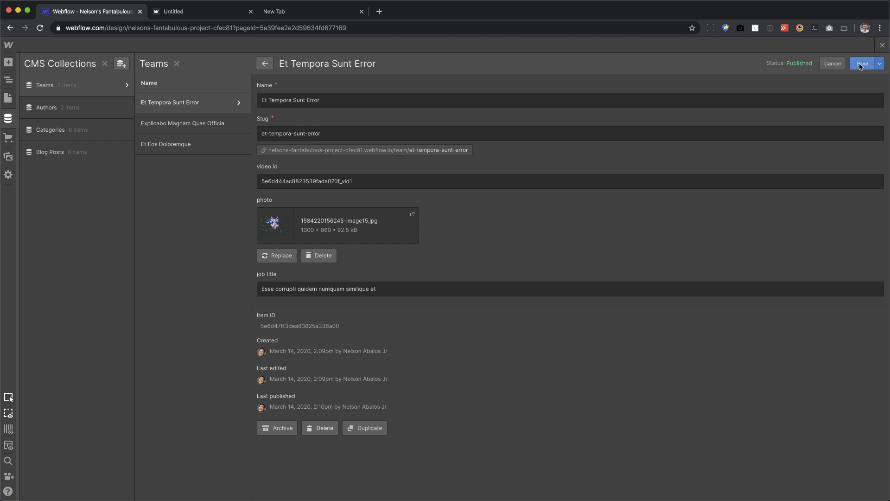
{"action": "left_click", "coordinate": [181, 123]}
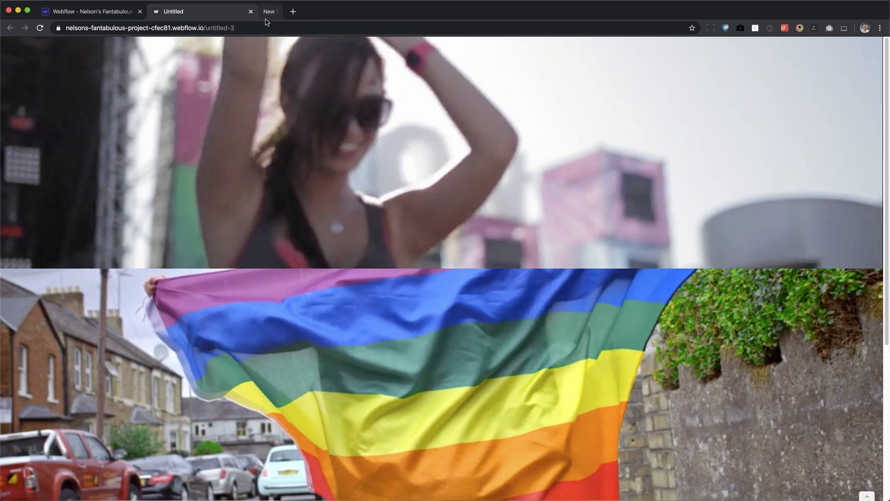
Step: Extract the second video's ID and save 5e6d4496e64d7d1a3fd0428c_vid2 on Explicabo Magnam Quas Officia
{"action": "right_click", "coordinate": [290, 260]}
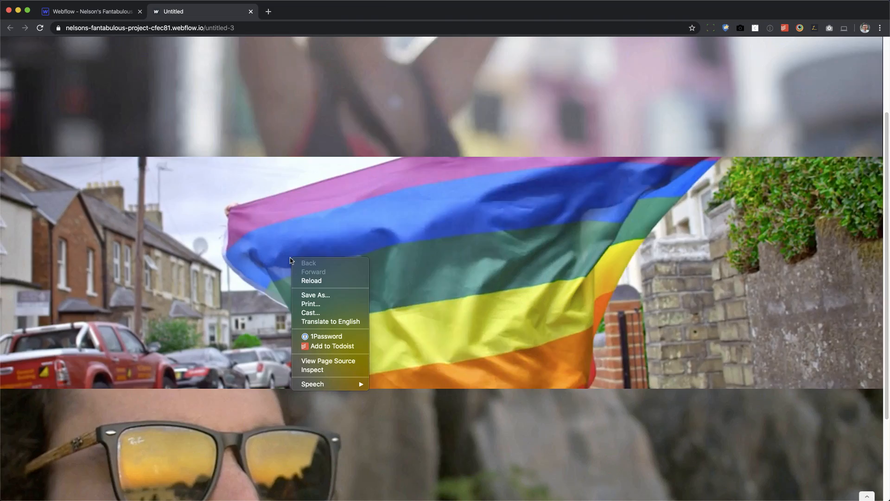
{"action": "left_click", "coordinate": [312, 363]}
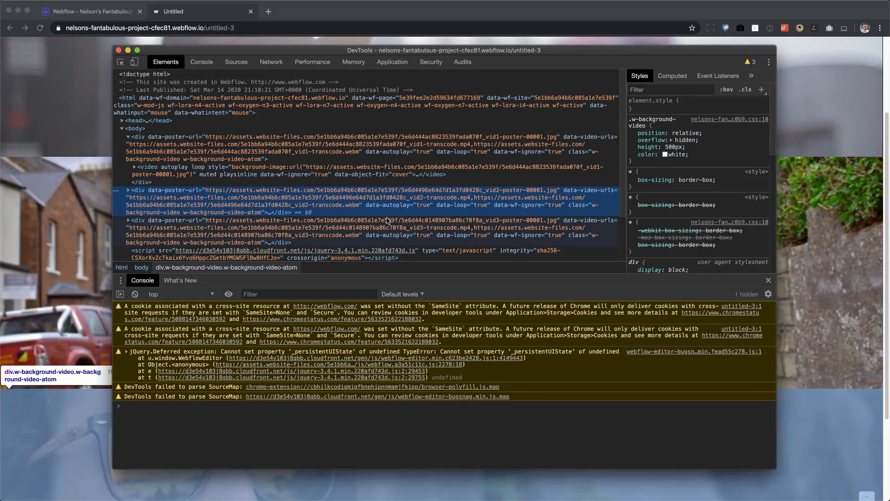
{"action": "left_click", "coordinate": [129, 189]}
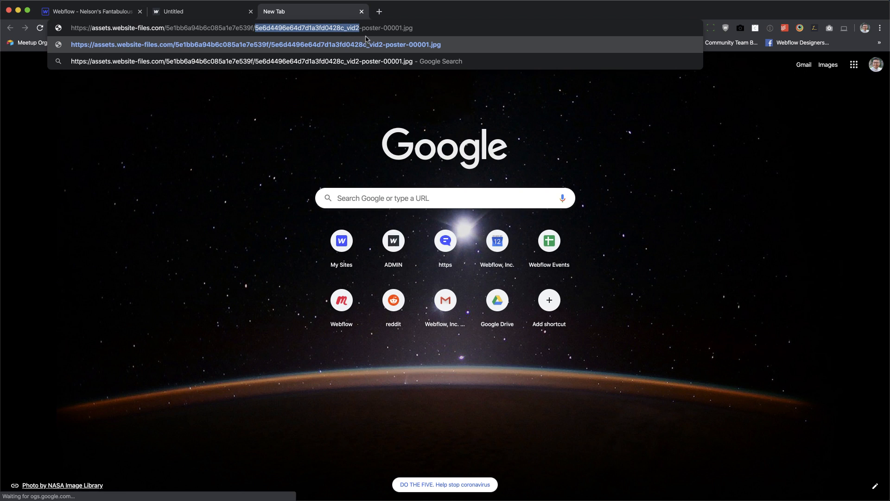
{"action": "left_click", "coordinate": [91, 11]}
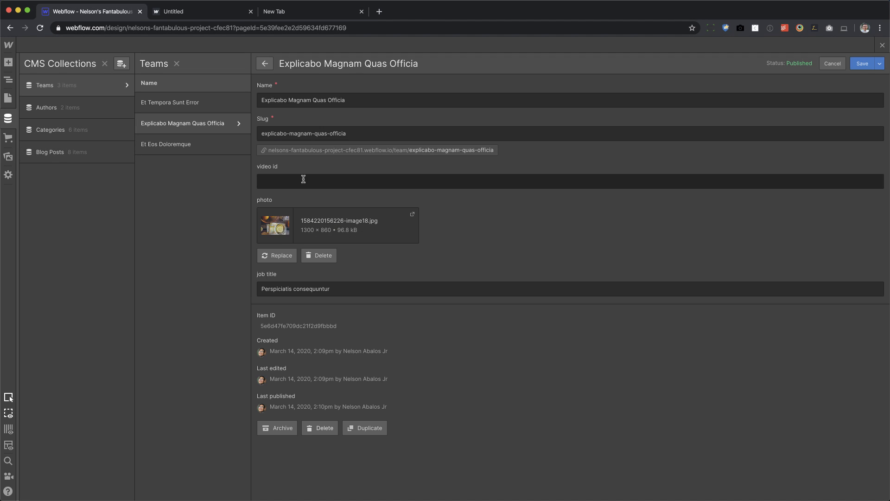
{"action": "type", "text": "5e6d4496e64d7d1a3fd0428c_vid2"}
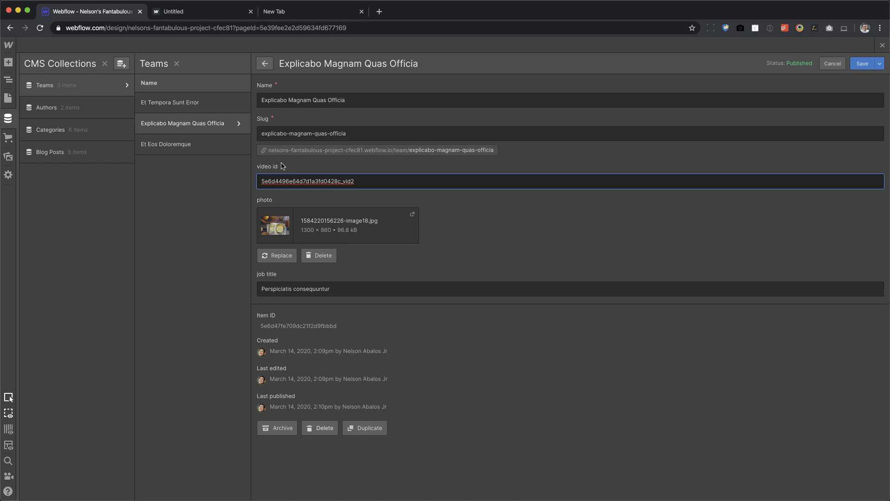
{"action": "left_click", "coordinate": [264, 64]}
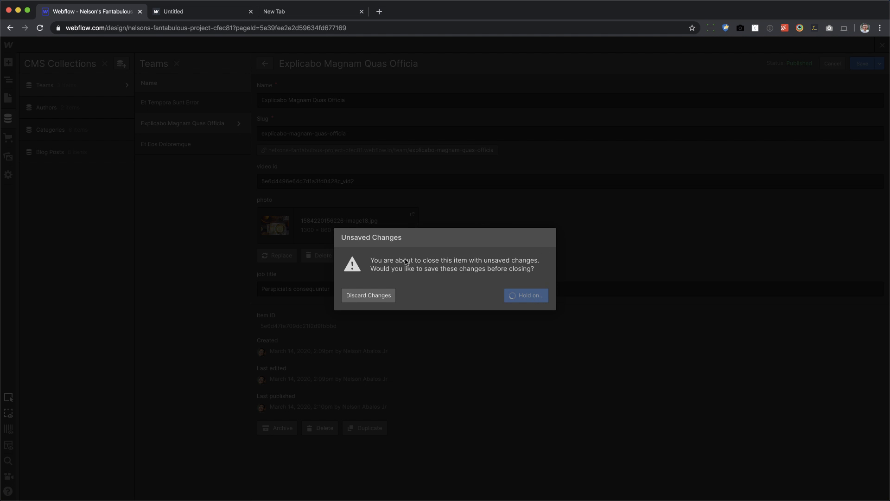
{"action": "left_click", "coordinate": [368, 295]}
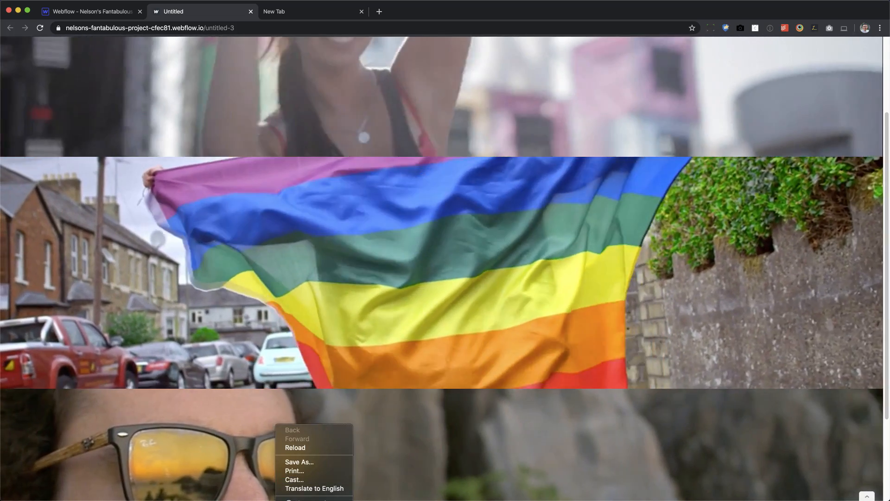
Step: Extract the third video's ID and enter 5e6d44c0148907ba86c70f8a_vid3 on Et Eos Doloremque
{"action": "left_click", "coordinate": [297, 500]}
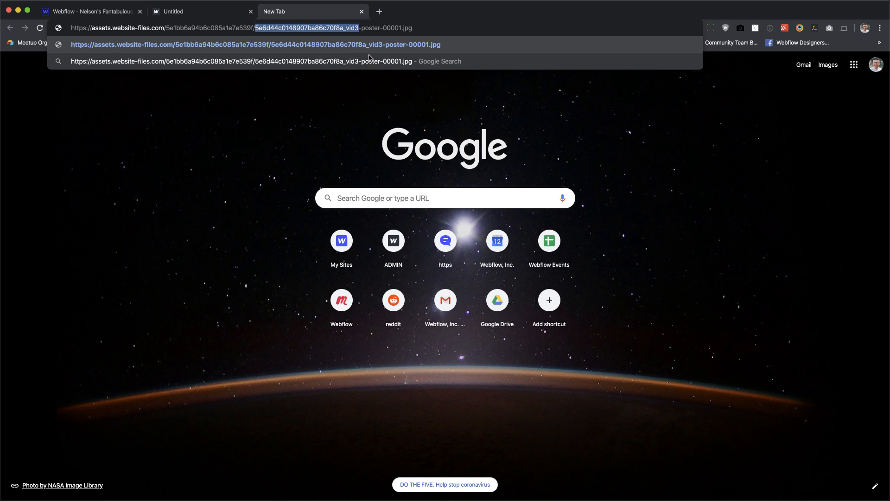
{"action": "left_click", "coordinate": [85, 11]}
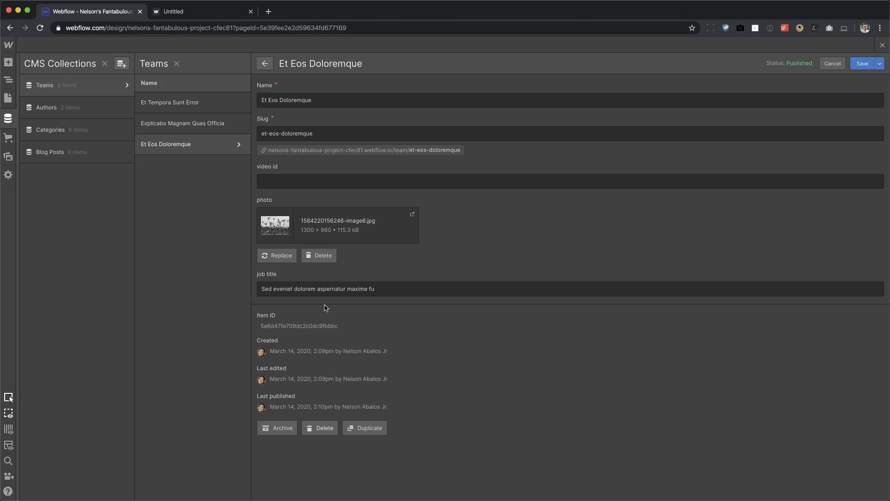
{"action": "type", "text": "5e6d44c0148907ba86c70f8a_vid3"}
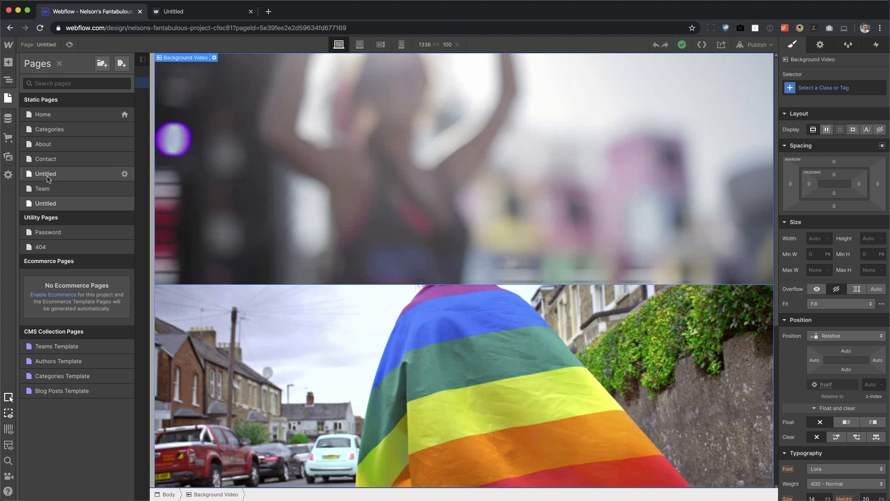
Step: Place a Collection List inside the Team page's container
{"action": "left_click", "coordinate": [41, 189]}
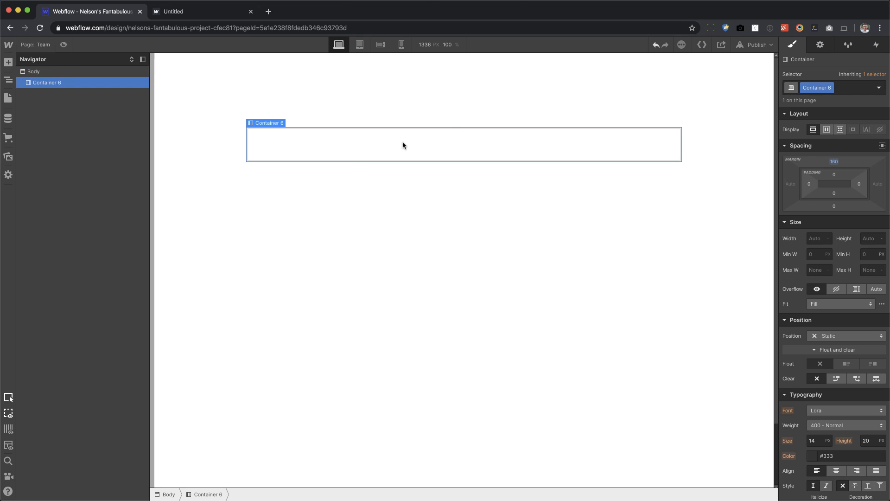
{"action": "left_click", "coordinate": [8, 62]}
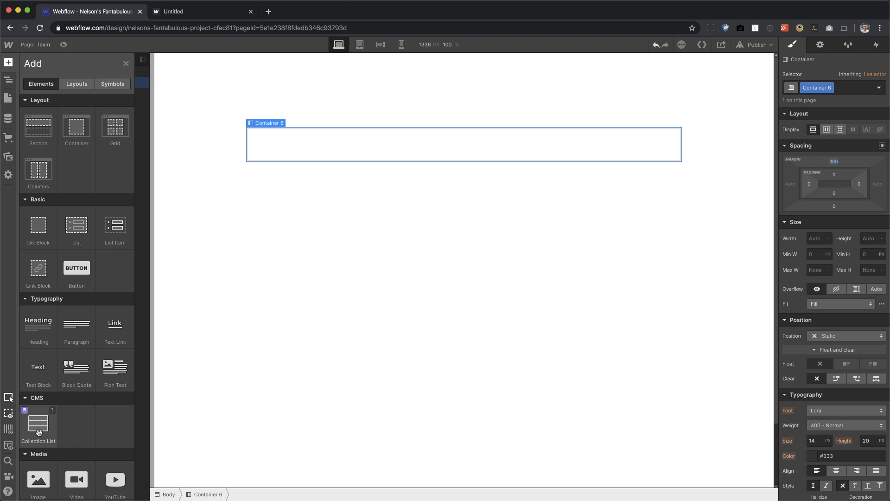
{"action": "left_click_drag", "start_coordinate": [38, 425], "coordinate": [365, 137]}
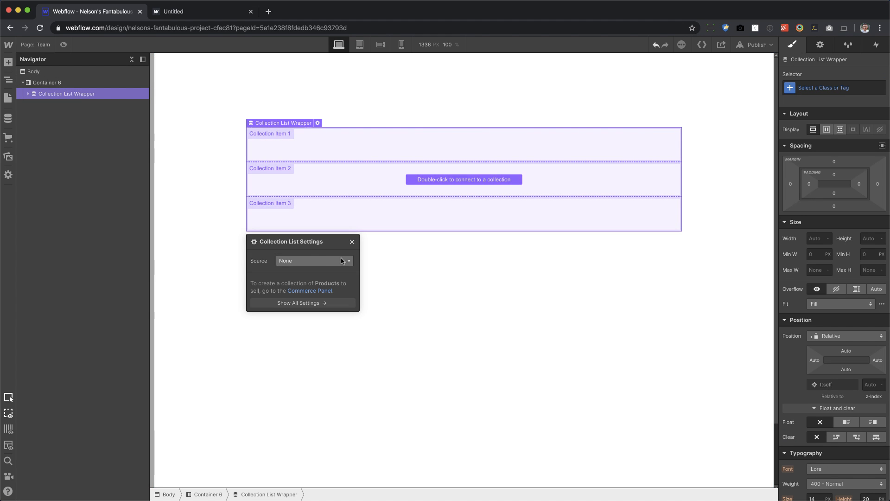
Step: Bind the collection list to the Teams collection and select one of its items
{"action": "left_click", "coordinate": [312, 259]}
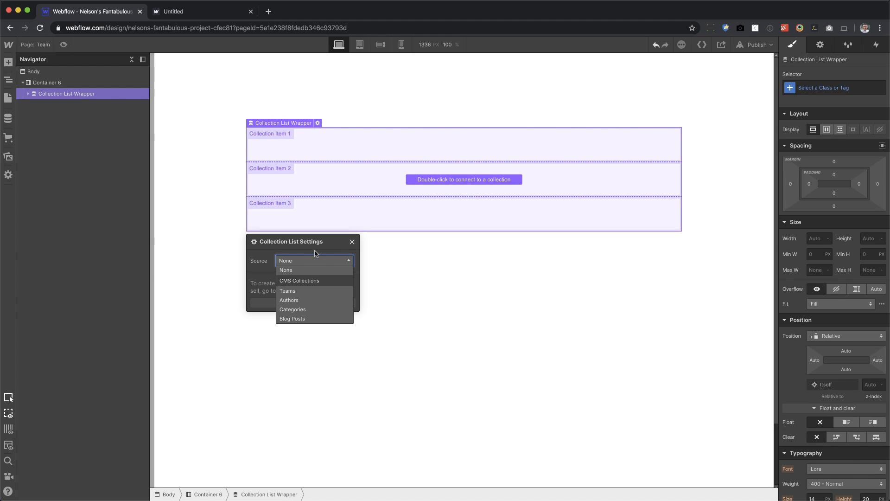
{"action": "left_click", "coordinate": [287, 291]}
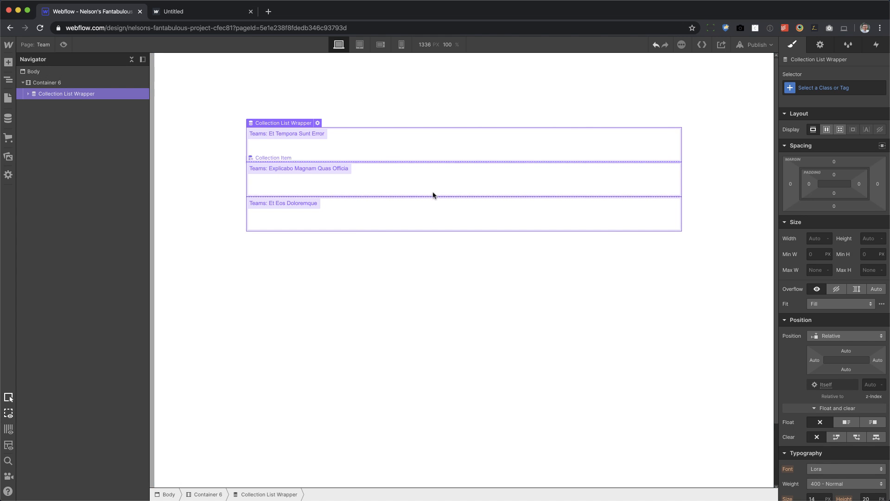
{"action": "left_click", "coordinate": [27, 94]}
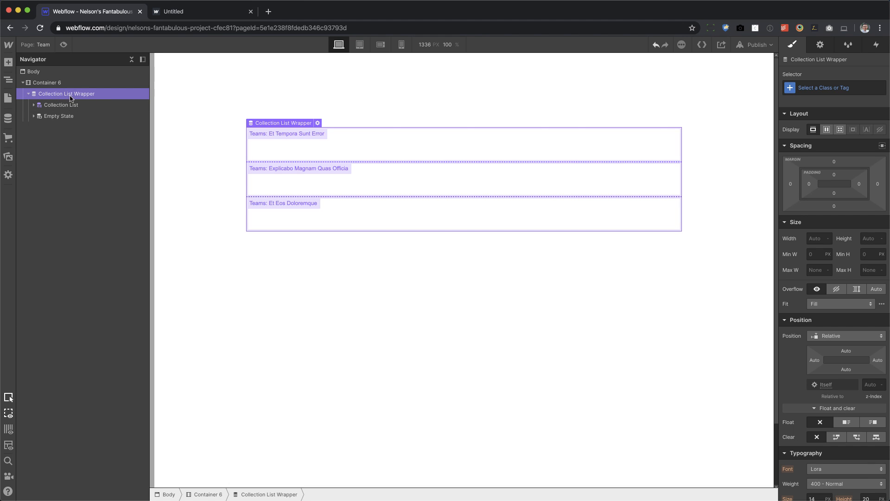
Step: Lay the Teams collection list out as a 3-column grid and finish editing
{"action": "left_click", "coordinate": [61, 105]}
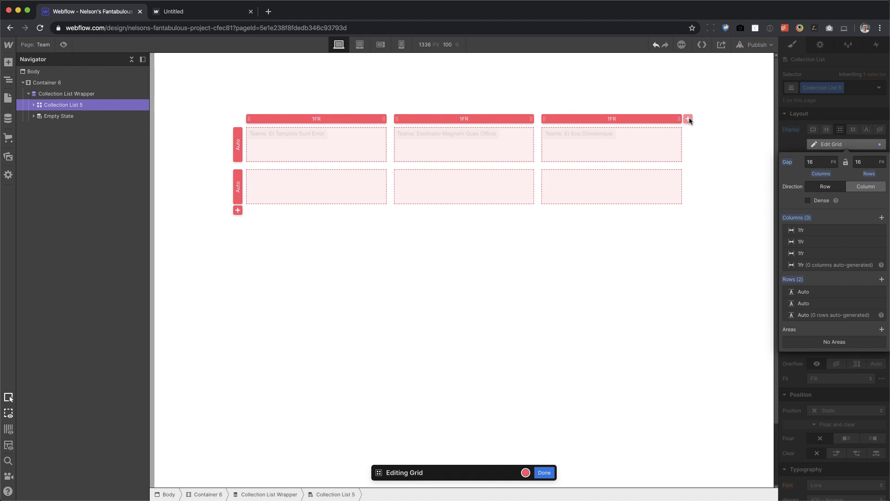
{"action": "left_click", "coordinate": [543, 472]}
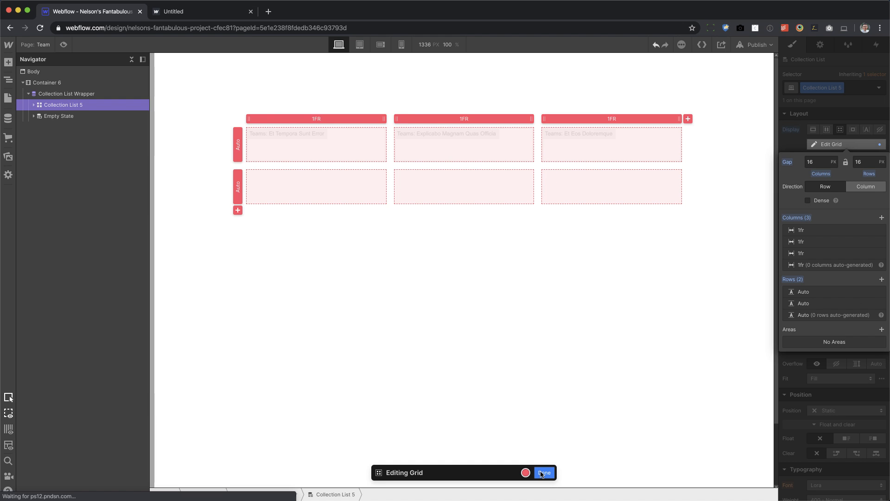
{"action": "left_click", "coordinate": [543, 472]}
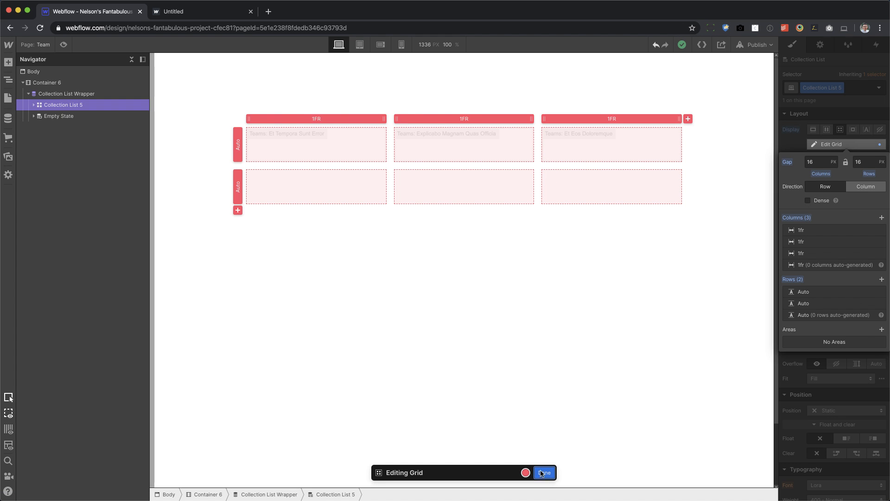
{"action": "left_click", "coordinate": [543, 472]}
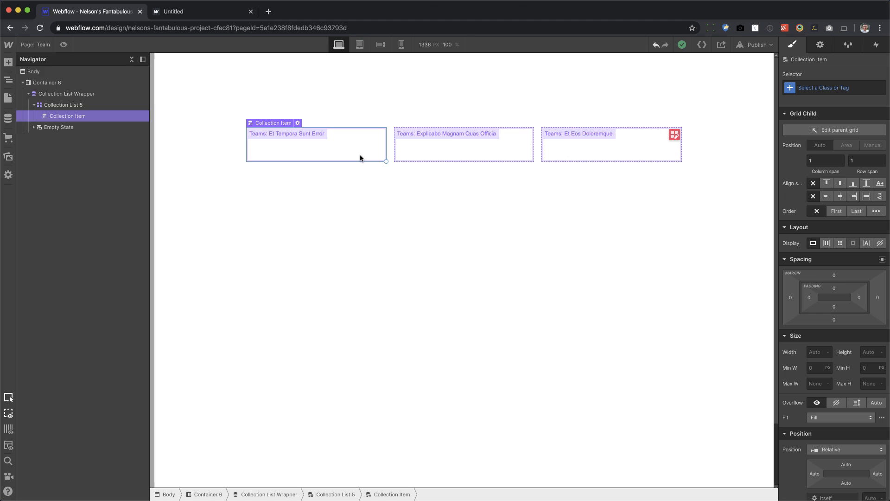
Step: Place a link block in the team item, set its height to 250 px, and show its settings
{"action": "left_click", "coordinate": [8, 62]}
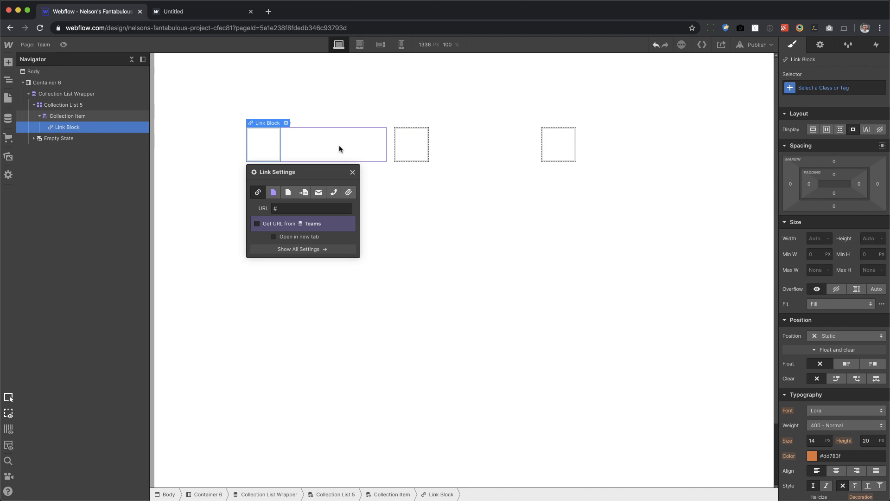
{"action": "mouse_move", "coordinate": [315, 161]}
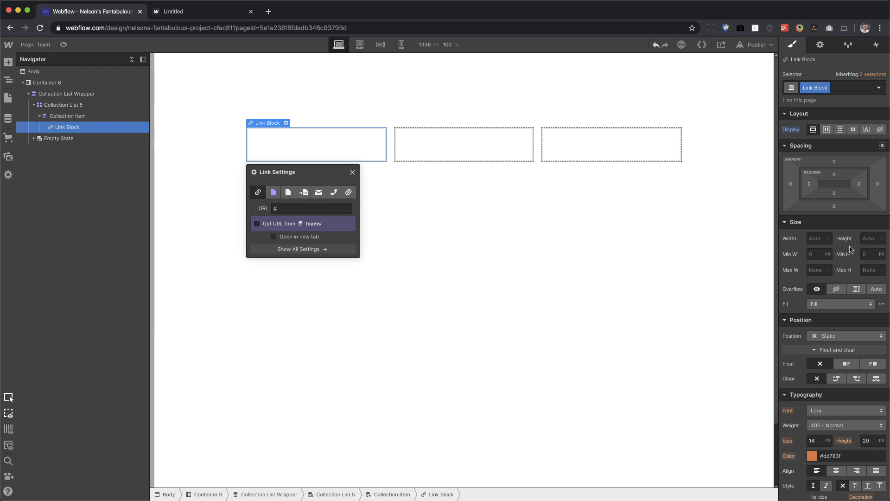
{"action": "left_click", "coordinate": [871, 238]}
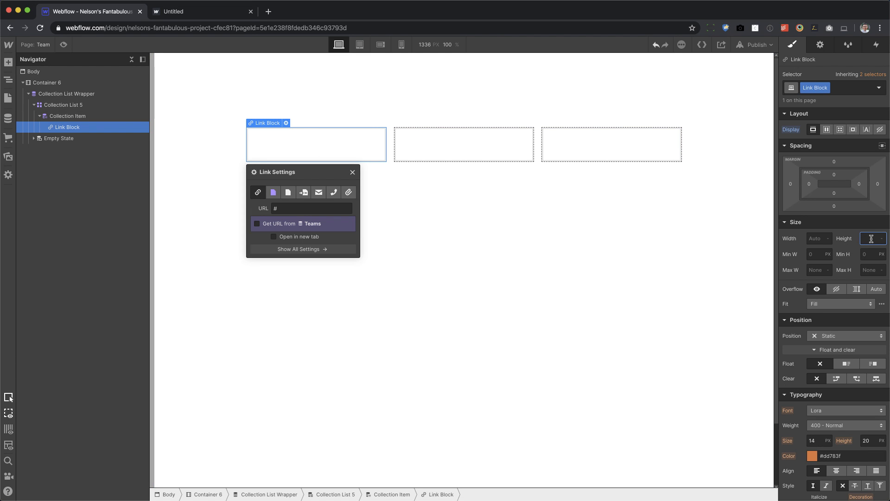
{"action": "type", "text": "250"}
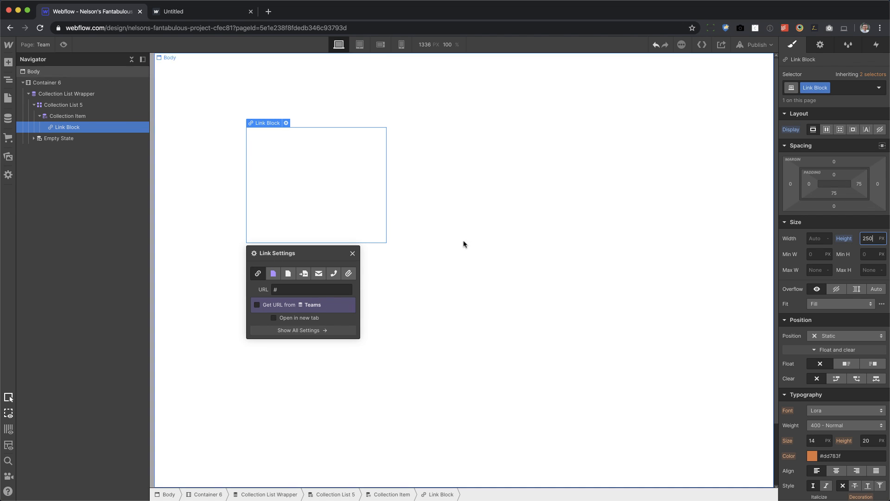
{"action": "left_click", "coordinate": [464, 245]}
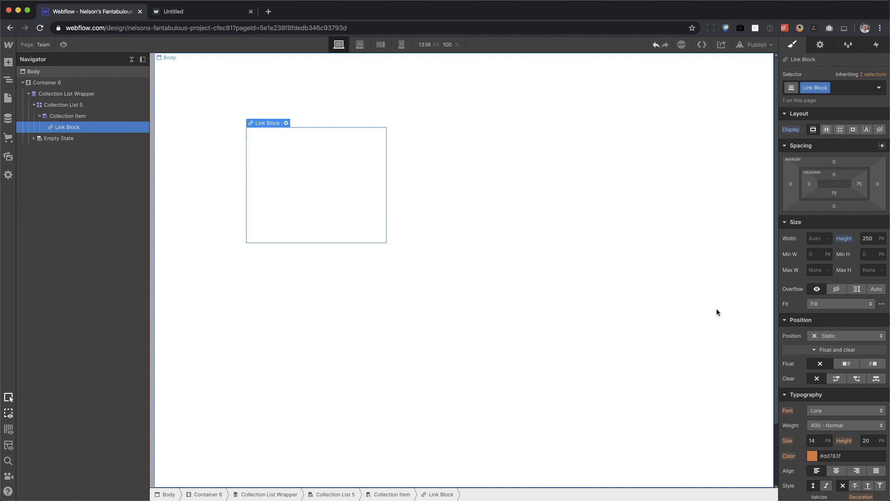
{"action": "left_click", "coordinate": [820, 44]}
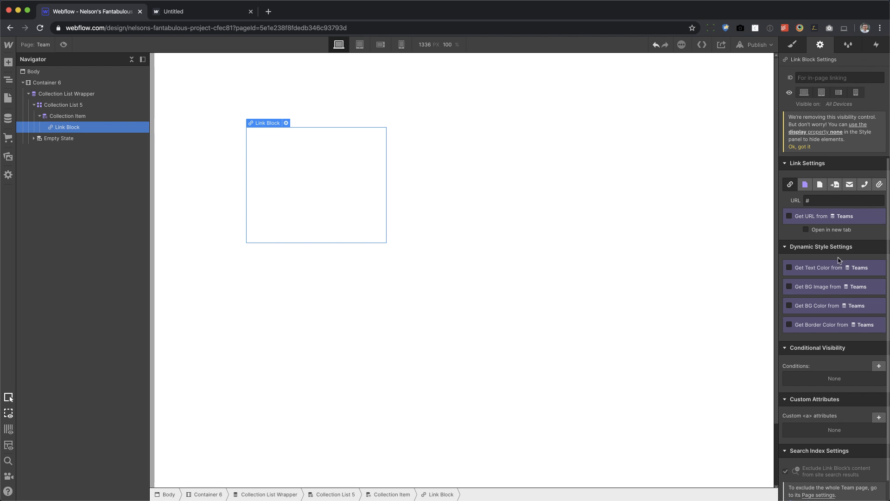
Step: Source the link block's background image from the Teams photo field
{"action": "left_click", "coordinate": [788, 286]}
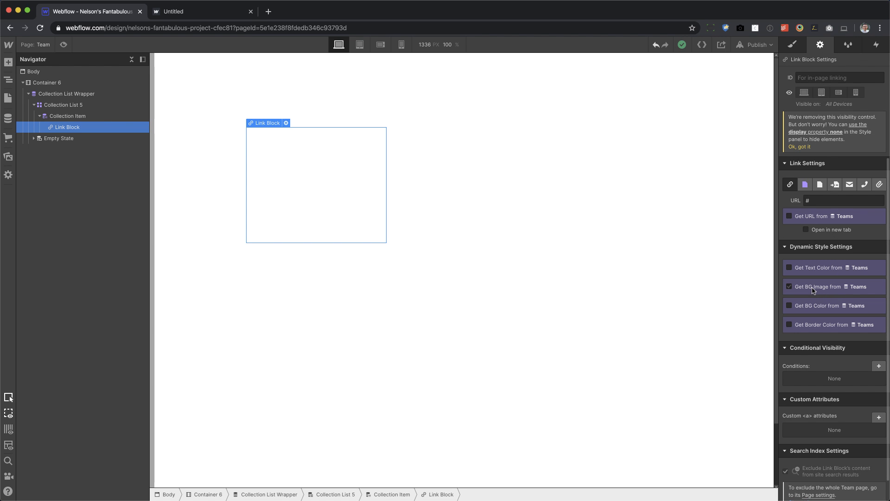
{"action": "left_click", "coordinate": [832, 298]}
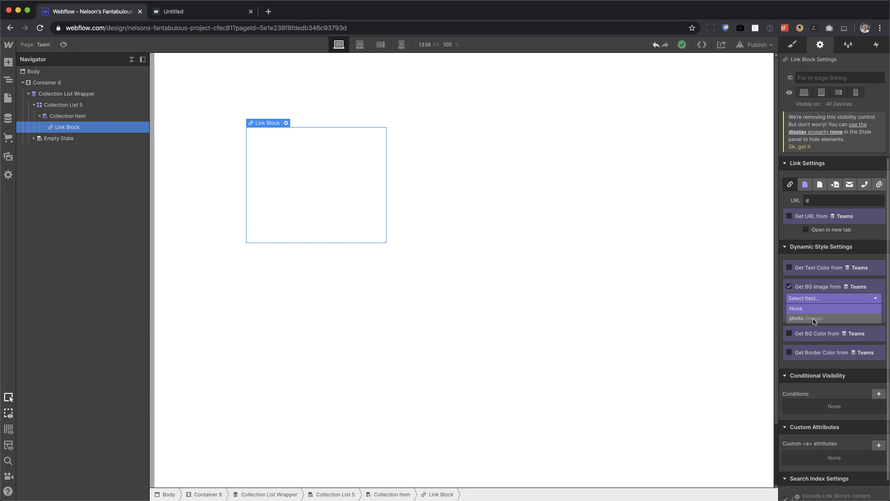
{"action": "left_click", "coordinate": [805, 318]}
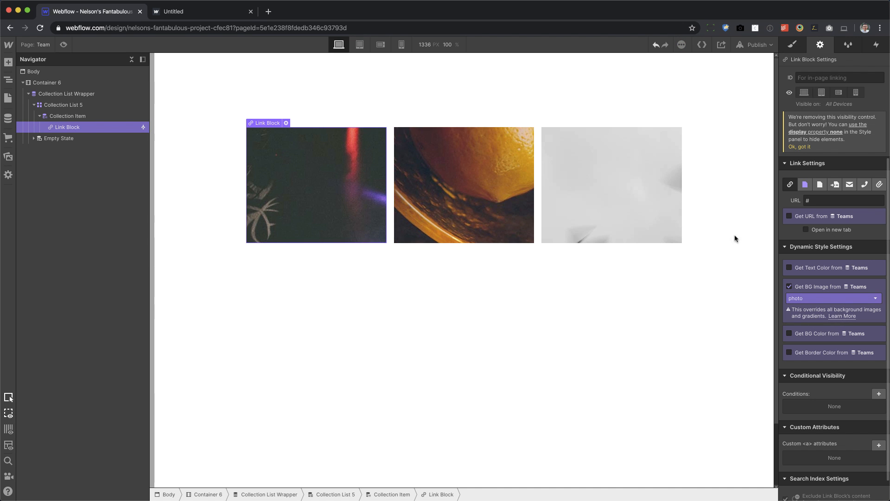
{"action": "left_click", "coordinate": [793, 45]}
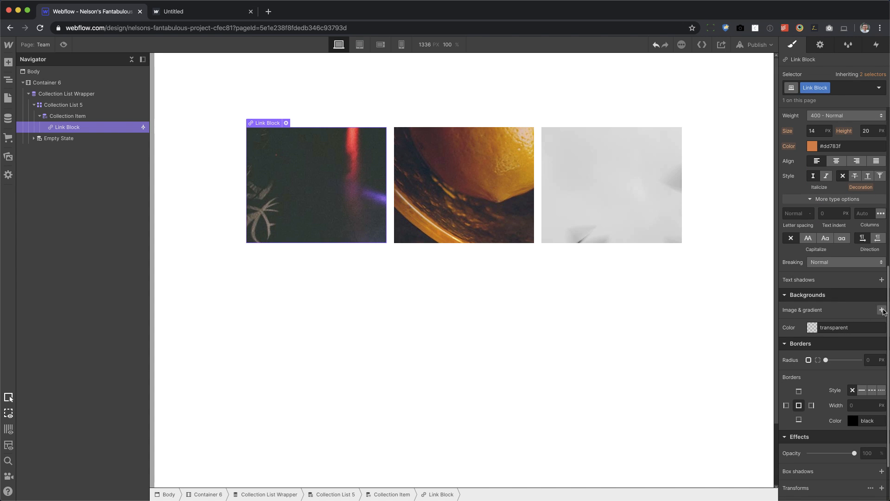
Step: Add a background image set to Cover so each photo fills its tile
{"action": "left_click", "coordinate": [882, 310]}
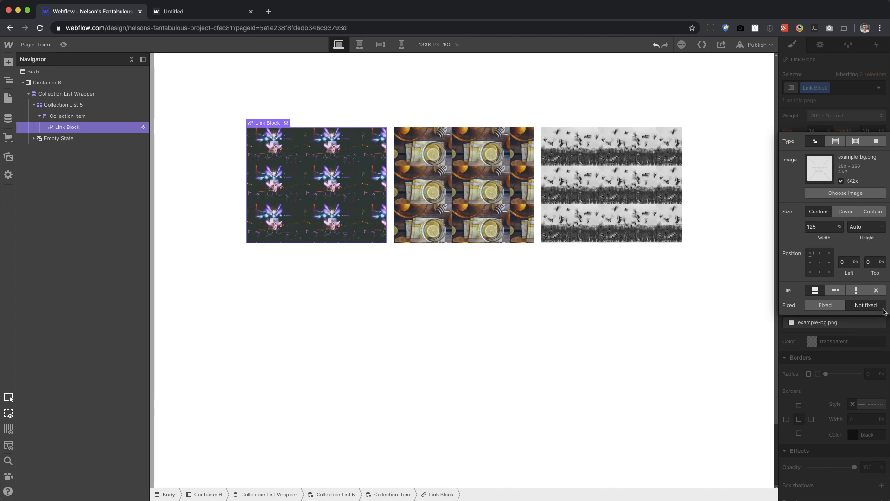
{"action": "left_click", "coordinate": [846, 212]}
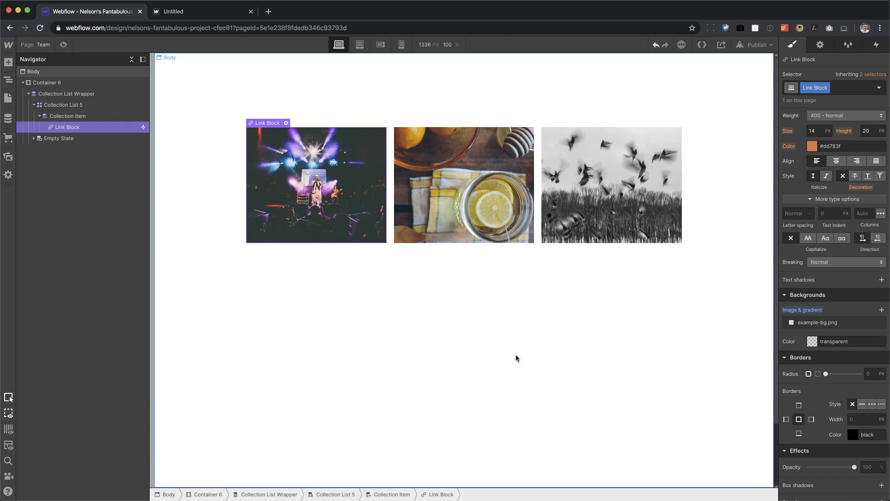
{"action": "mouse_move", "coordinate": [430, 302]}
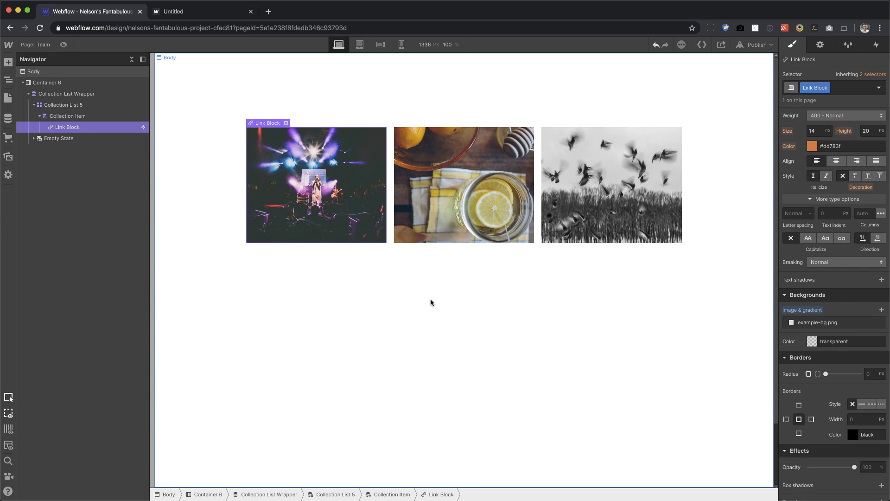
{"action": "mouse_move", "coordinate": [332, 222]}
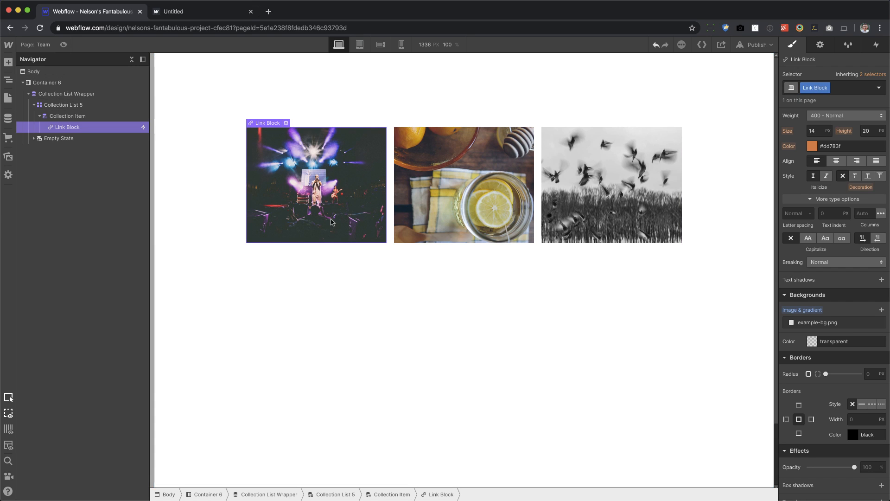
{"action": "mouse_move", "coordinate": [346, 212]}
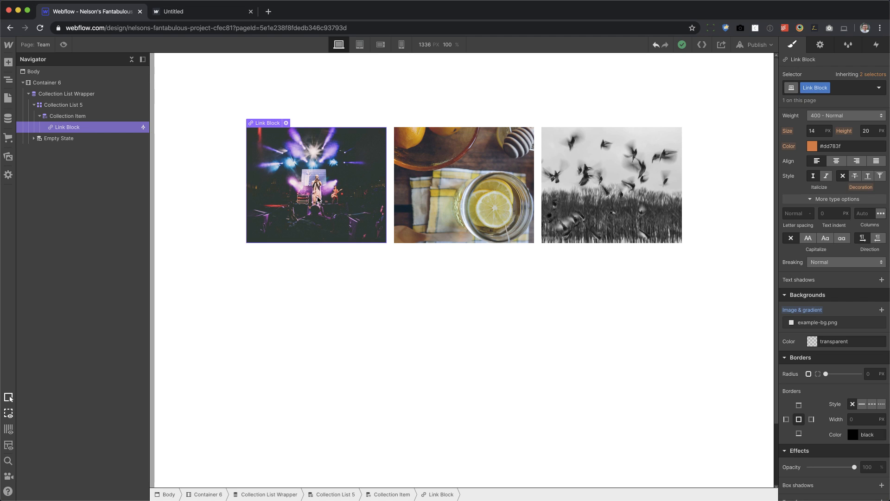
{"action": "mouse_move", "coordinate": [291, 159]}
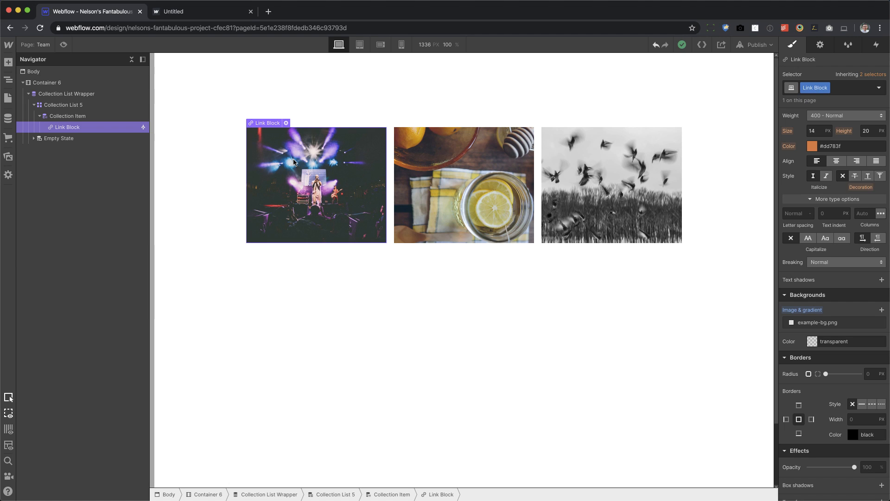
{"action": "left_click", "coordinate": [8, 62]}
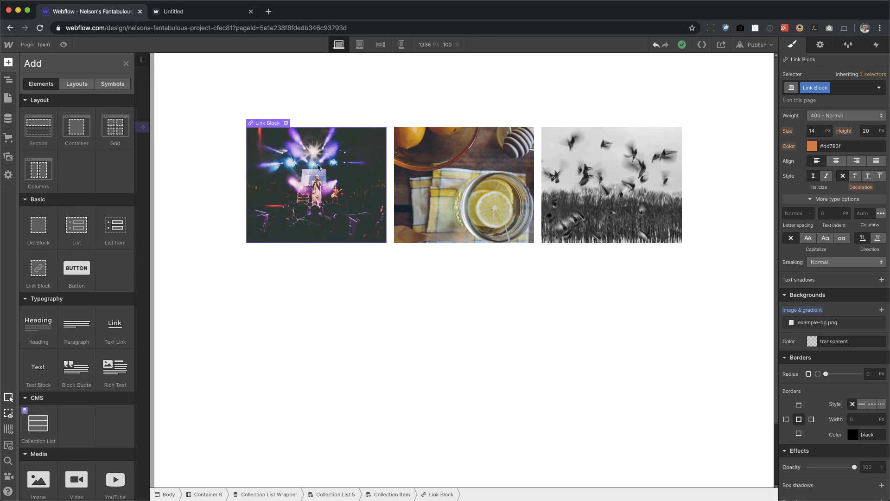
Step: Drop an Embed into the link block and bring up its empty code editor
{"action": "scroll", "scroll_direction": "down", "scroll_amount": 3}
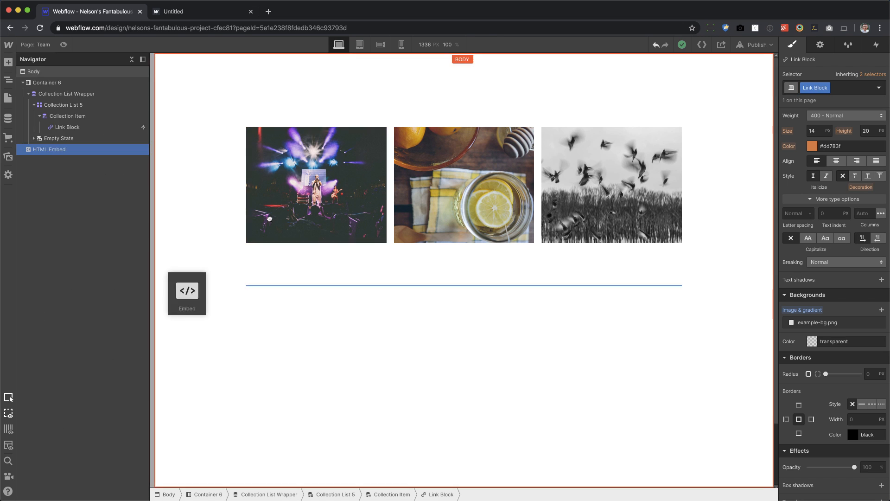
{"action": "double_click", "coordinate": [186, 293]}
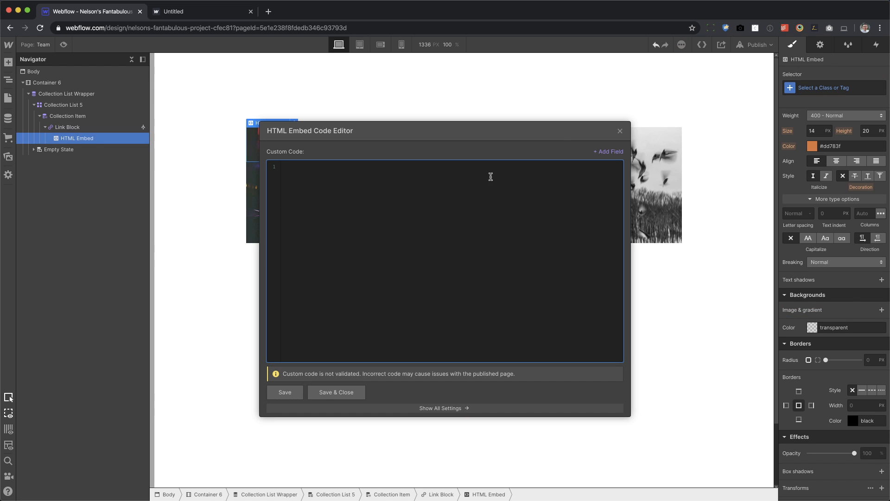
{"action": "mouse_move", "coordinate": [517, 137]}
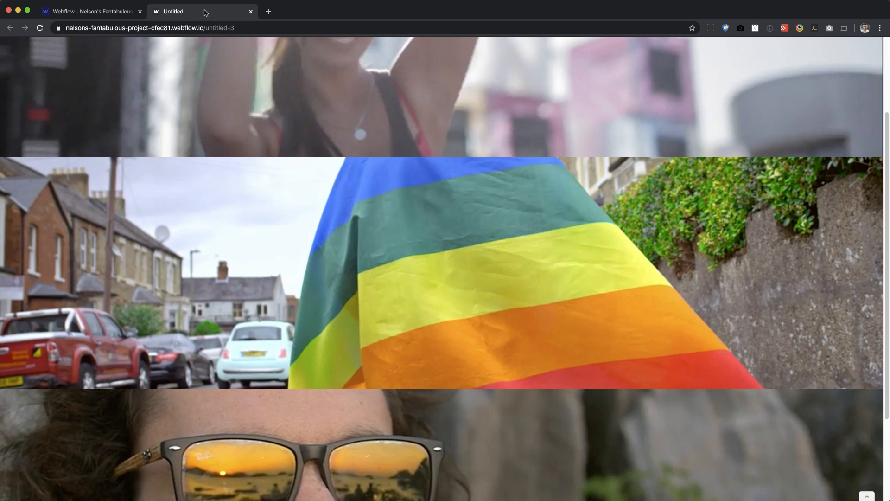
Step: Inspect the published page and copy the background-video element's HTML
{"action": "scroll", "scroll_direction": "down", "scroll_amount": 3}
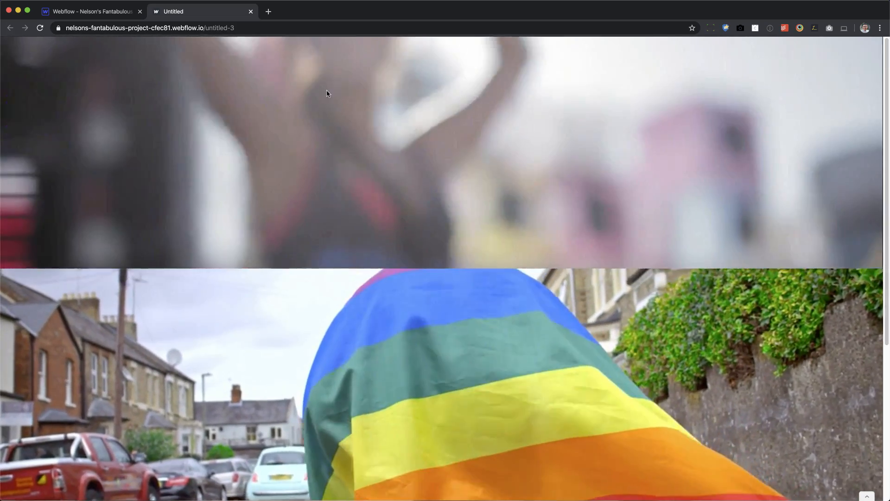
{"action": "right_click", "coordinate": [327, 93]}
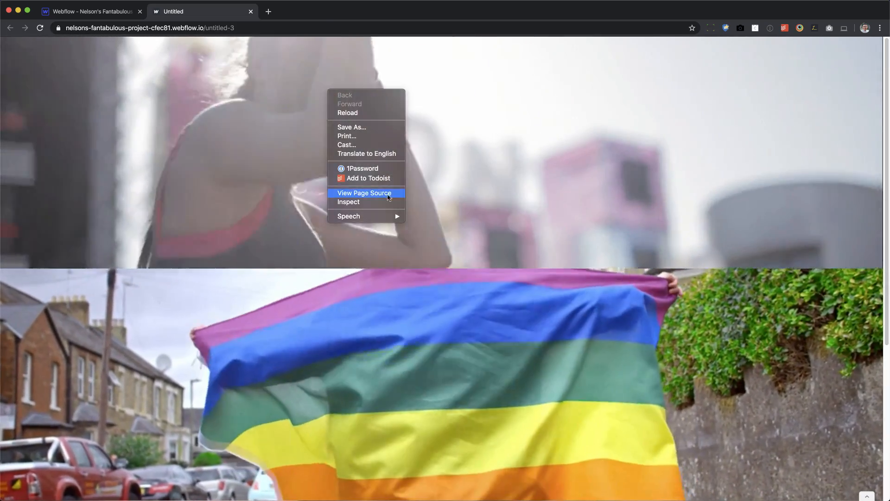
{"action": "left_click", "coordinate": [348, 201]}
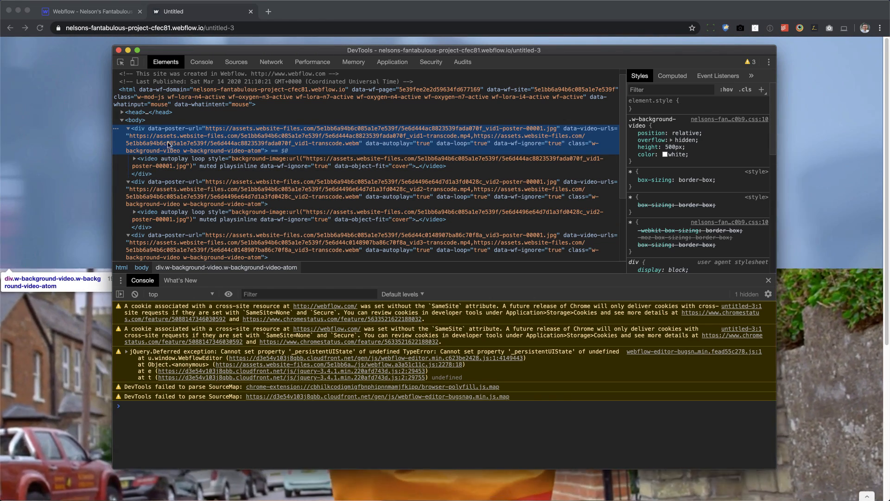
{"action": "right_click", "coordinate": [171, 146]}
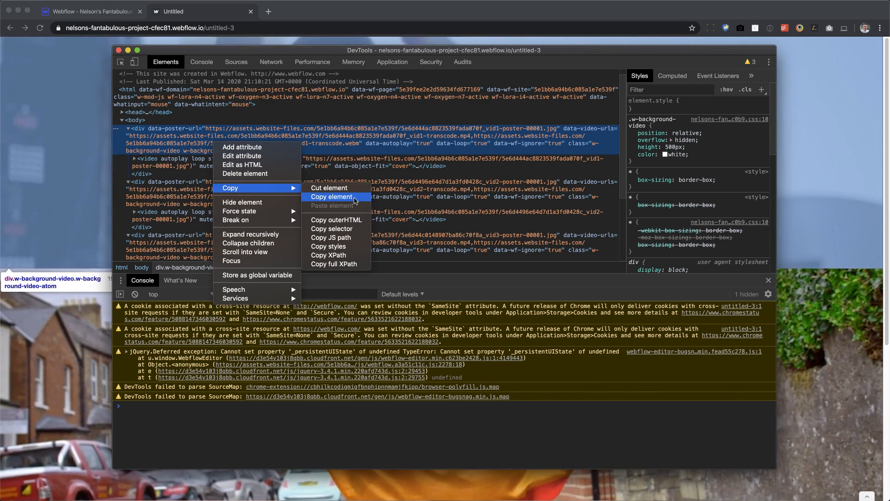
{"action": "left_click", "coordinate": [88, 11]}
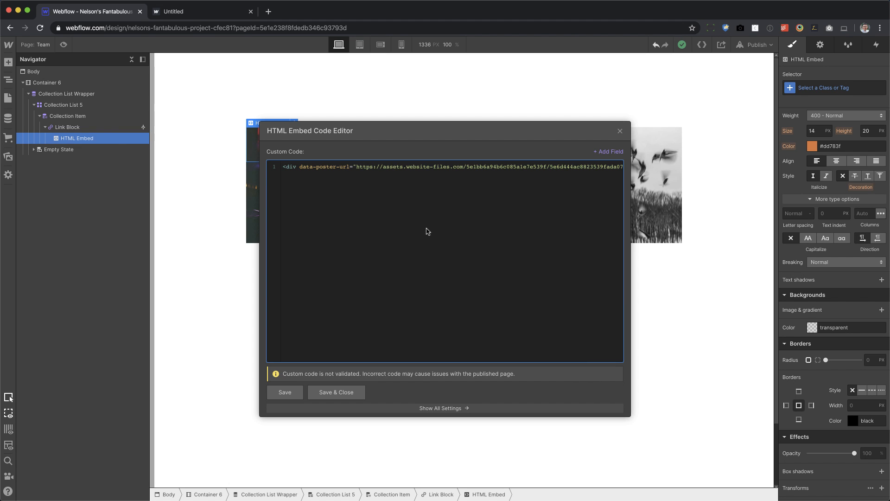
{"action": "mouse_move", "coordinate": [464, 189]}
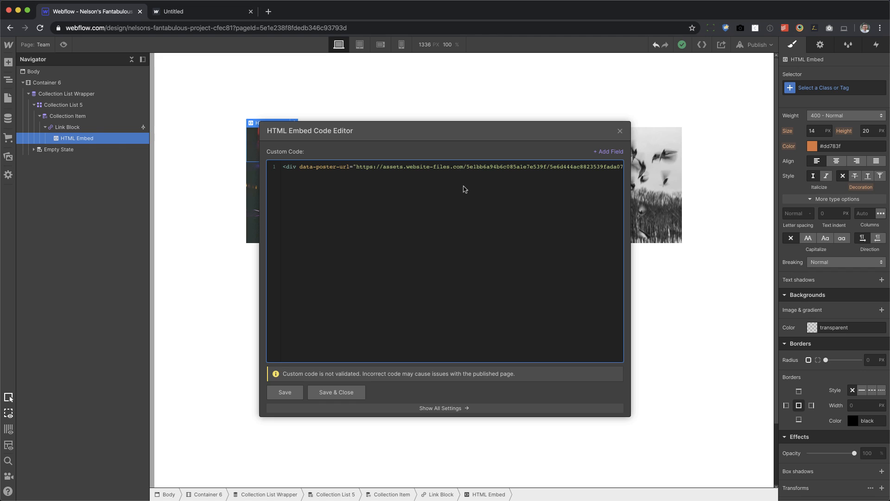
{"action": "mouse_move", "coordinate": [454, 216]}
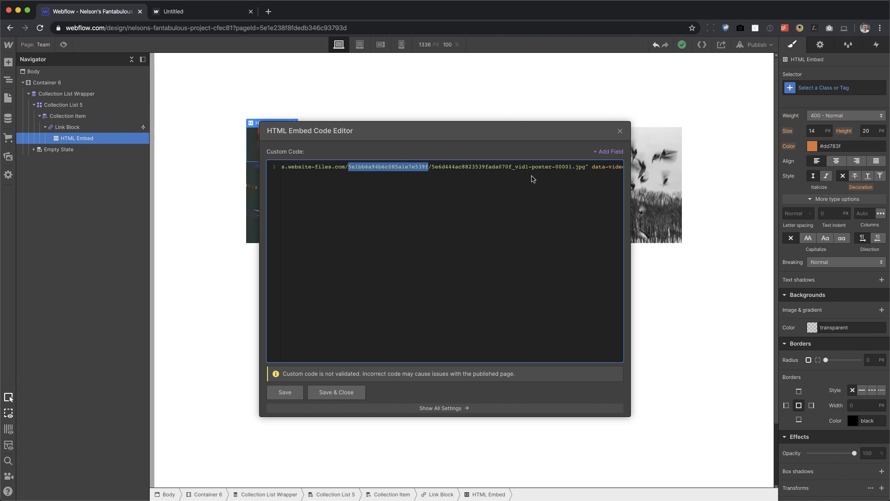
Step: Swap the hard-coded ID in the poster URL for the CMS video id field
{"action": "left_click", "coordinate": [530, 166]}
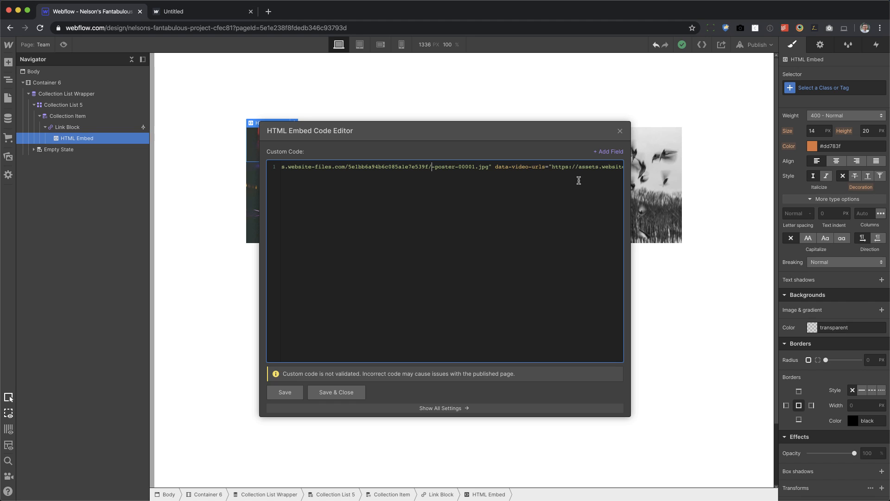
{"action": "left_click", "coordinate": [606, 151]}
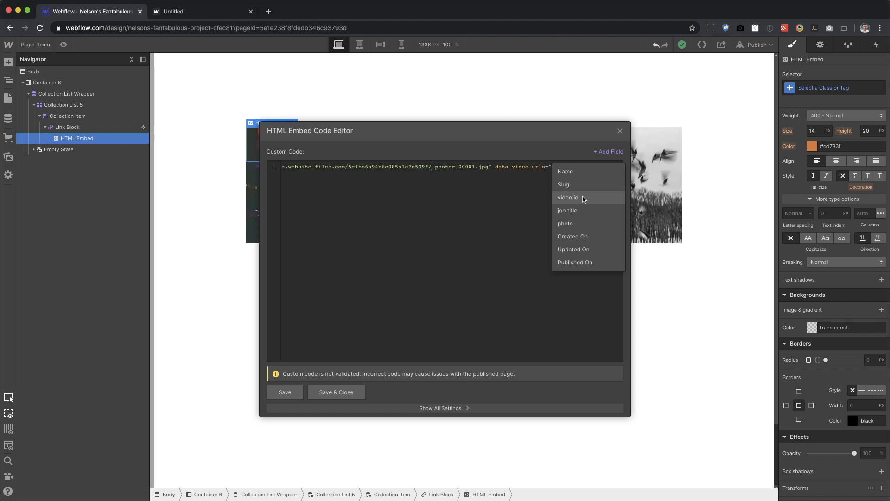
{"action": "left_click", "coordinate": [567, 197]}
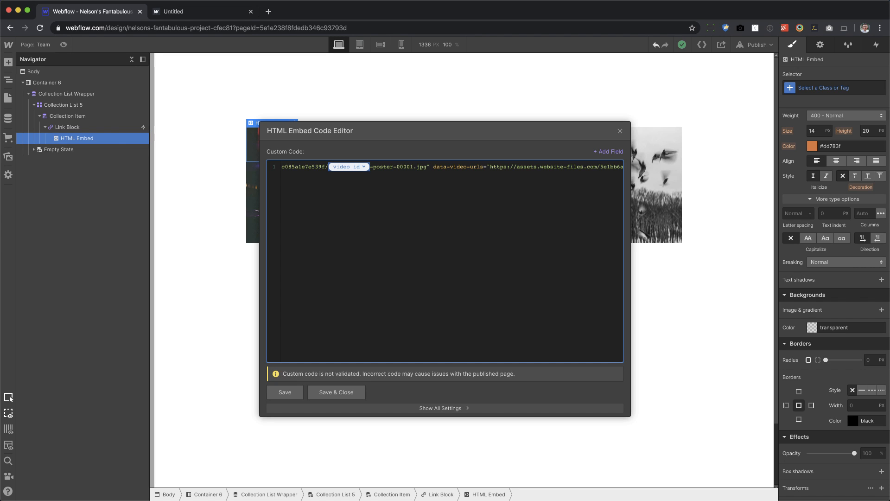
{"action": "mouse_move", "coordinate": [388, 200]}
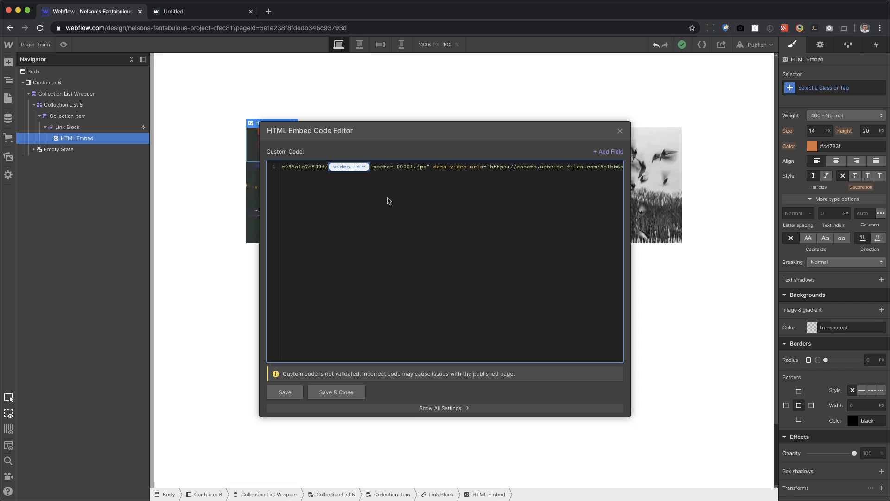
{"action": "mouse_move", "coordinate": [418, 205]}
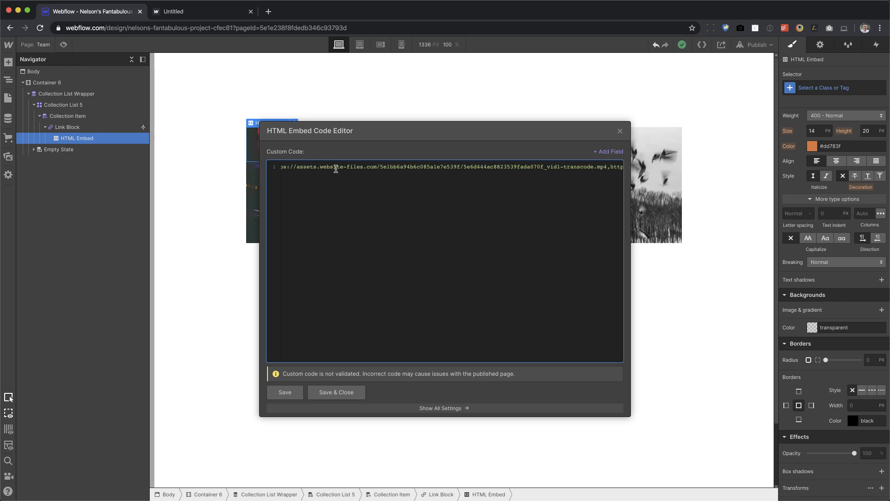
Step: Replace the hard-coded IDs in the mp4 and webm source URLs with the video id field
{"action": "left_click", "coordinate": [487, 165]}
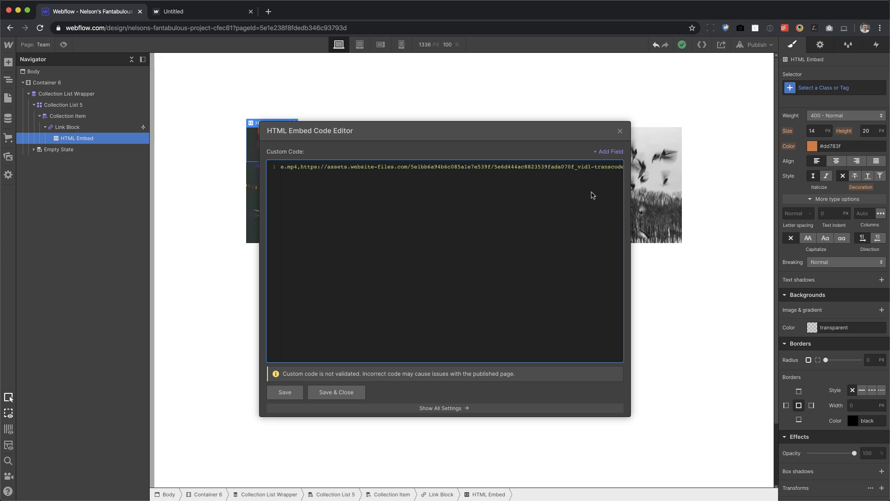
{"action": "double_click", "coordinate": [573, 166]}
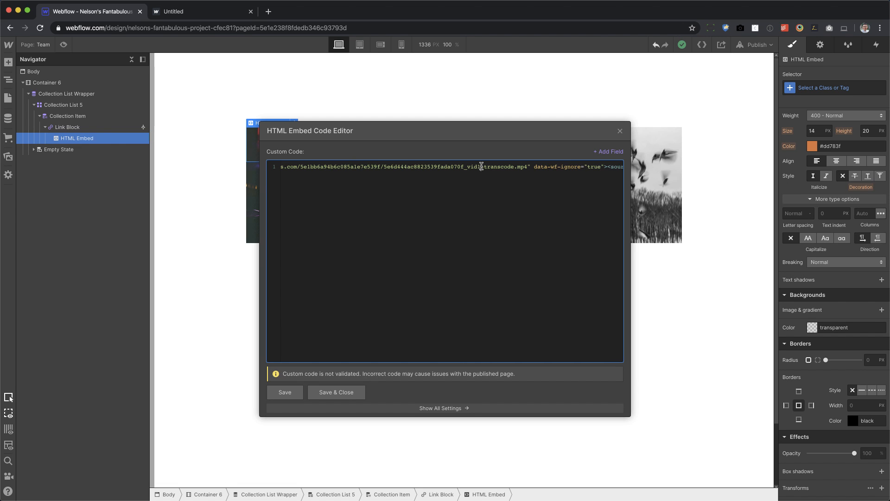
{"action": "double_click", "coordinate": [464, 166]}
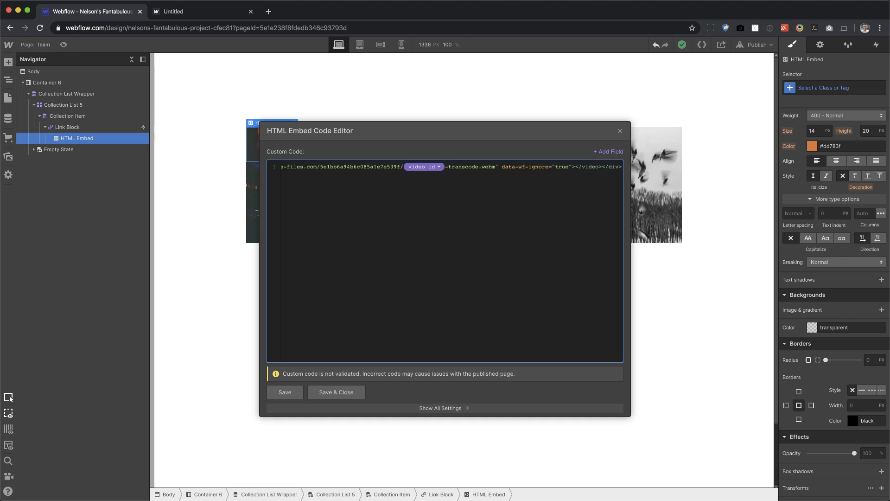
{"action": "double_click", "coordinate": [488, 166]}
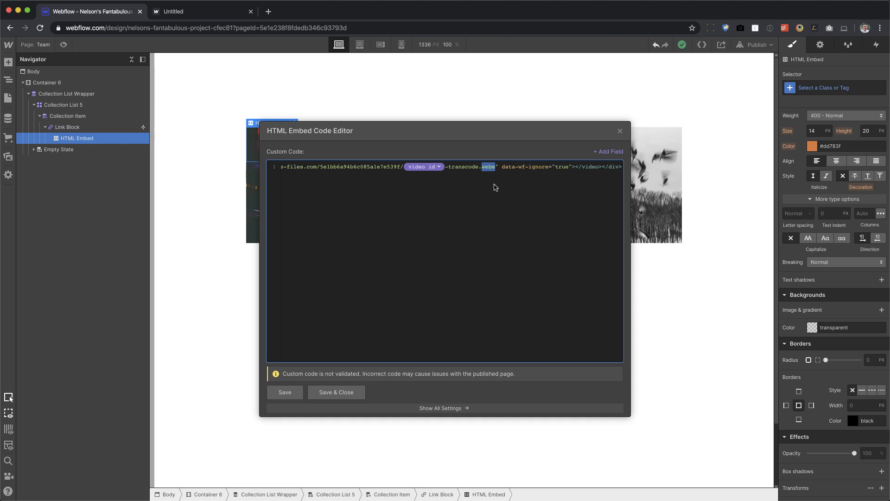
{"action": "mouse_move", "coordinate": [499, 194]}
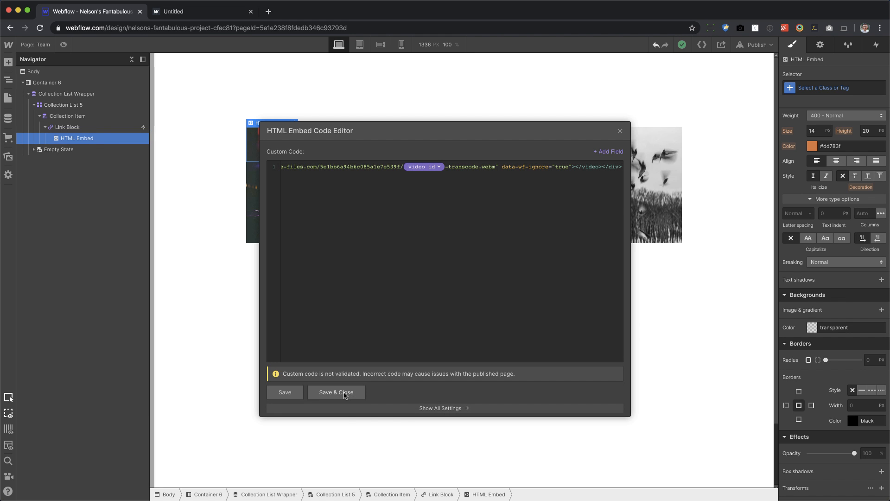
Step: Save and close the embed code, then make the HTML Embed absolutely positioned
{"action": "left_click", "coordinate": [336, 391]}
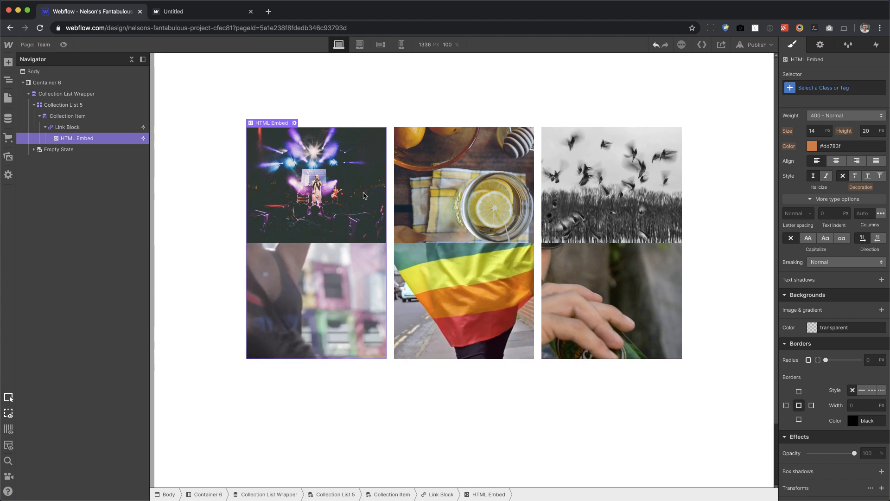
{"action": "left_click", "coordinate": [67, 127]}
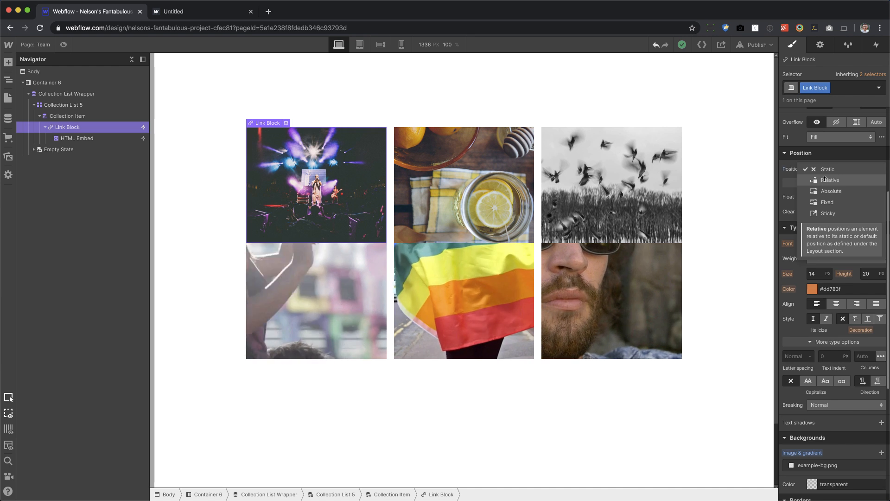
{"action": "left_click", "coordinate": [77, 138]}
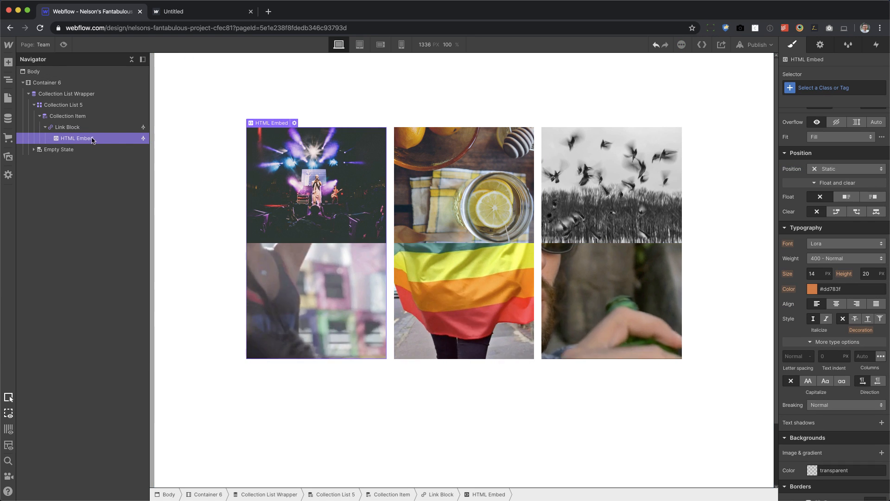
{"action": "left_click", "coordinate": [846, 169]}
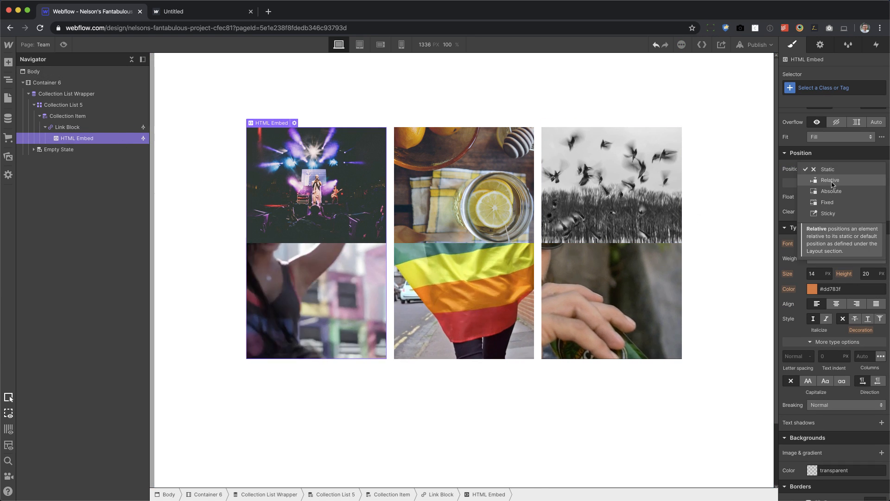
{"action": "left_click", "coordinate": [831, 191]}
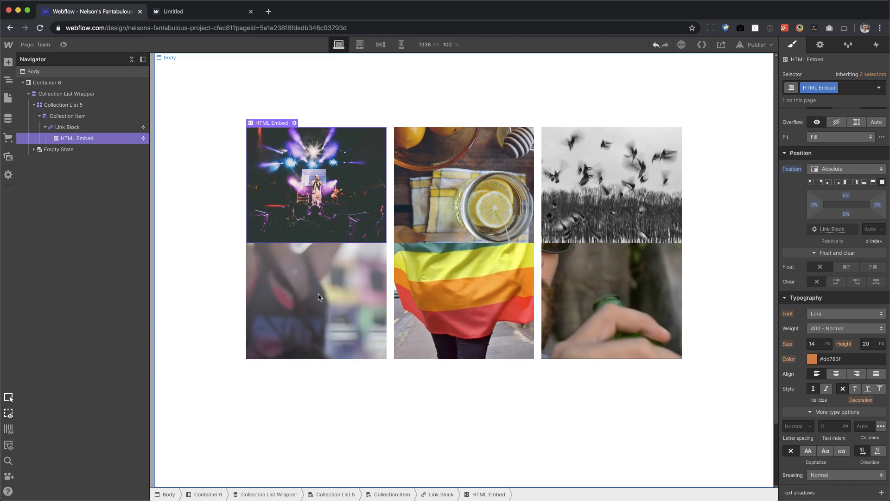
Step: Reselect the embed via the body and return to its style settings
{"action": "left_click", "coordinate": [33, 71]}
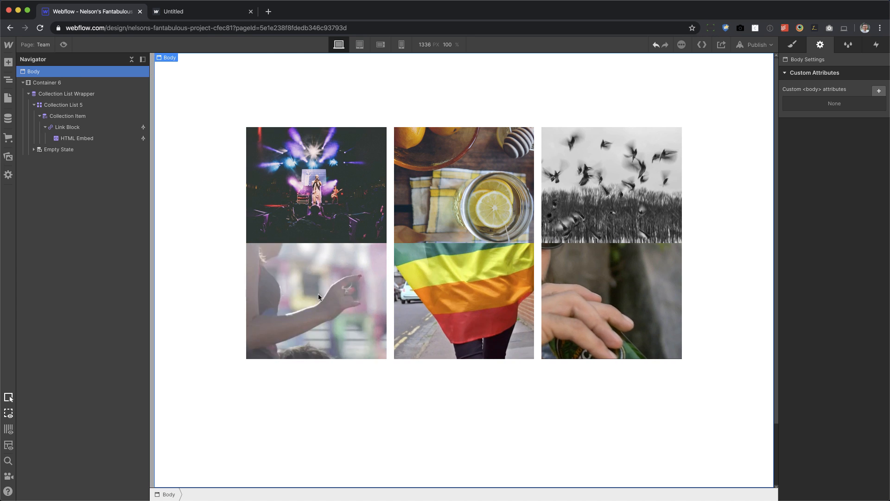
{"action": "left_click", "coordinate": [316, 185]}
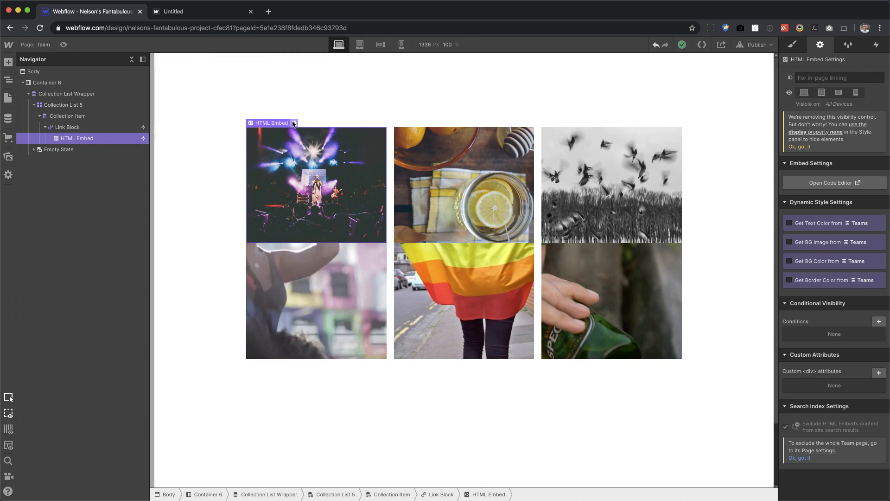
{"action": "left_click", "coordinate": [831, 183]}
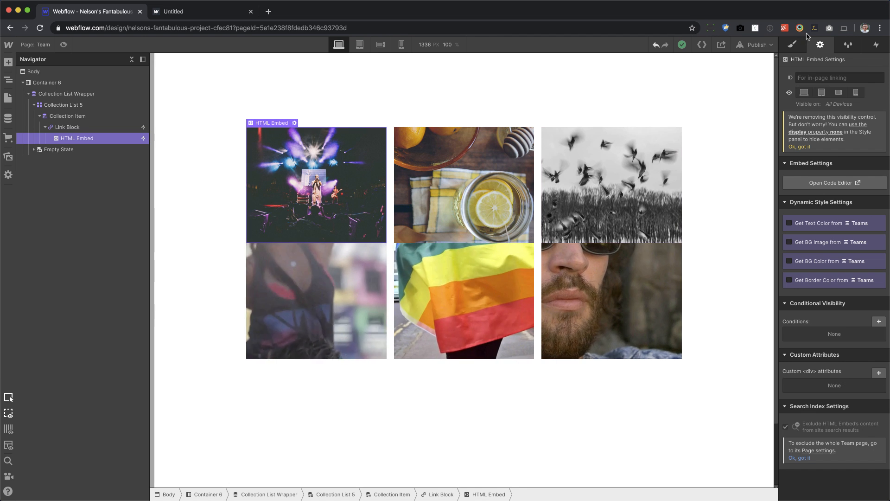
{"action": "left_click", "coordinate": [792, 44]}
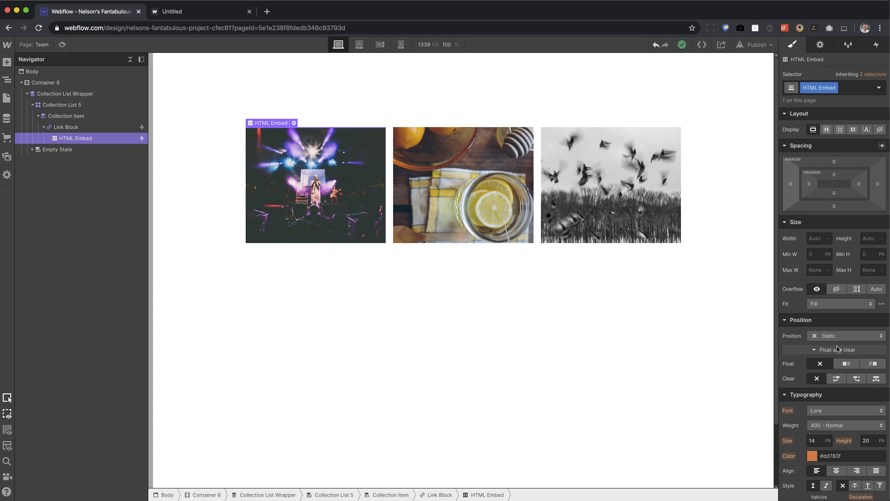
Step: Adjust the embed's position and check the link block's 250 px height
{"action": "left_click", "coordinate": [845, 335]}
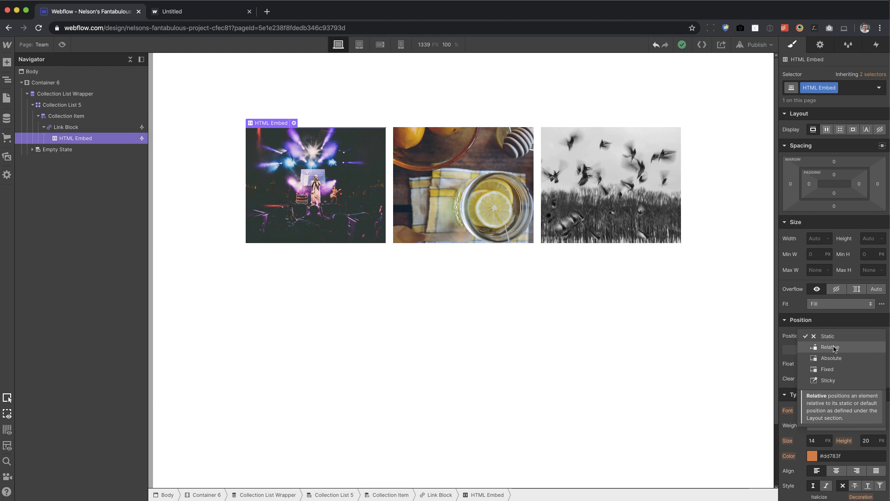
{"action": "left_click", "coordinate": [831, 358]}
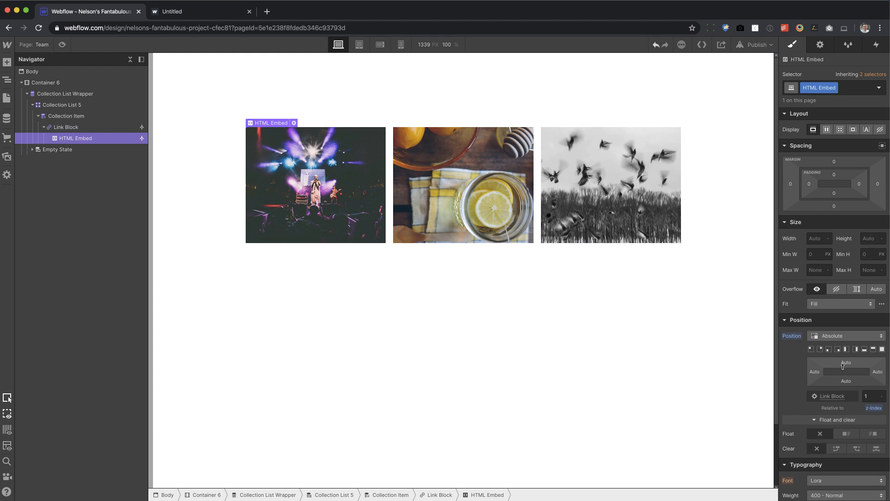
{"action": "left_click", "coordinate": [65, 127]}
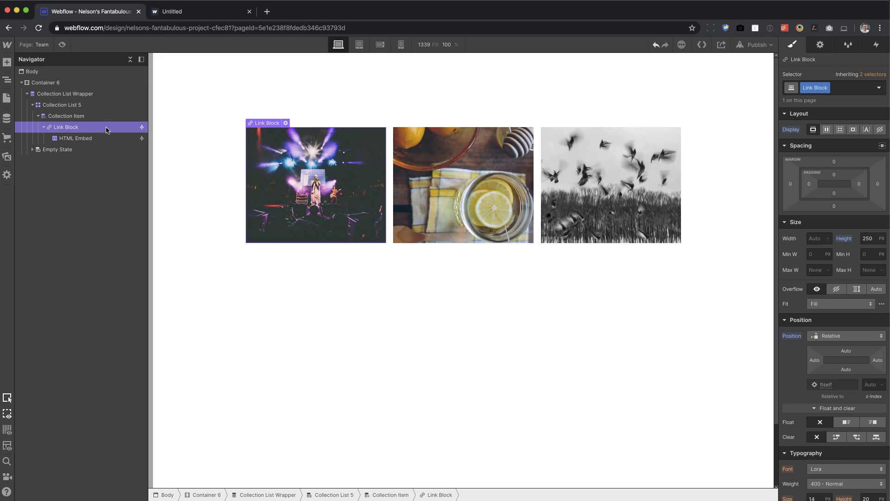
{"action": "double_click", "coordinate": [791, 335]}
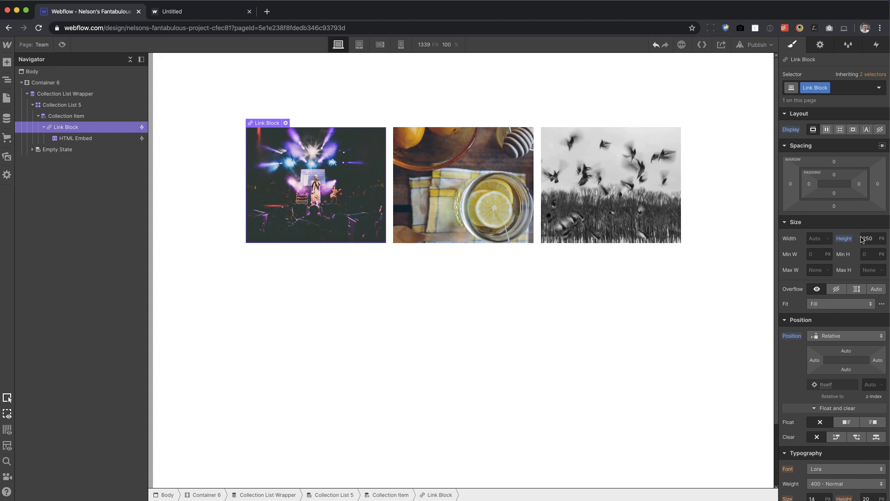
Step: Size the HTML Embed to 100% width and height and reopen its custom code
{"action": "left_click", "coordinate": [75, 138]}
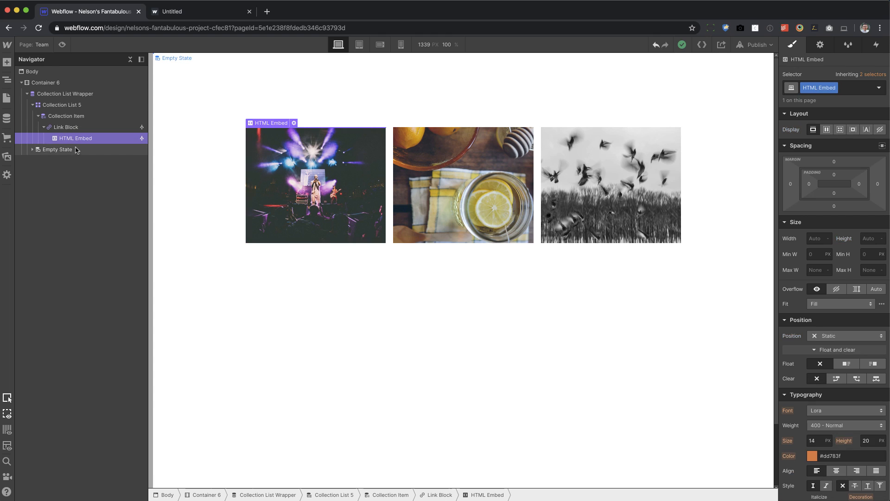
{"action": "mouse_move", "coordinate": [119, 157]}
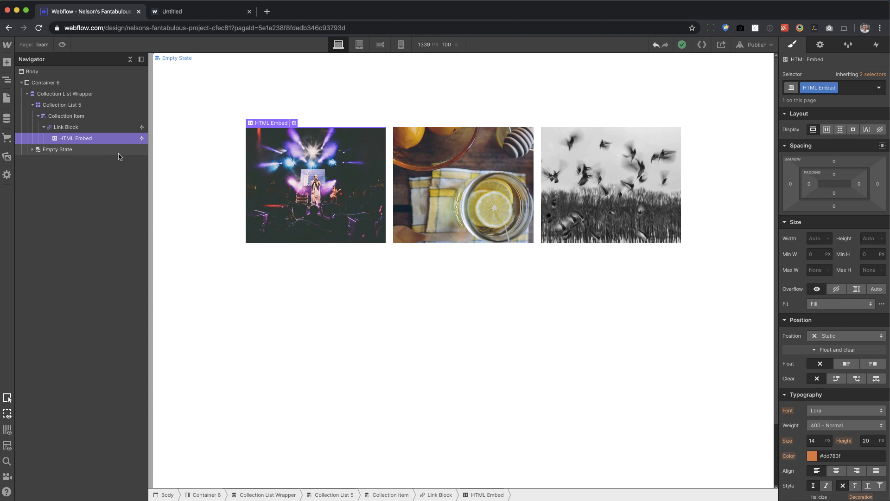
{"action": "left_click", "coordinate": [816, 239]}
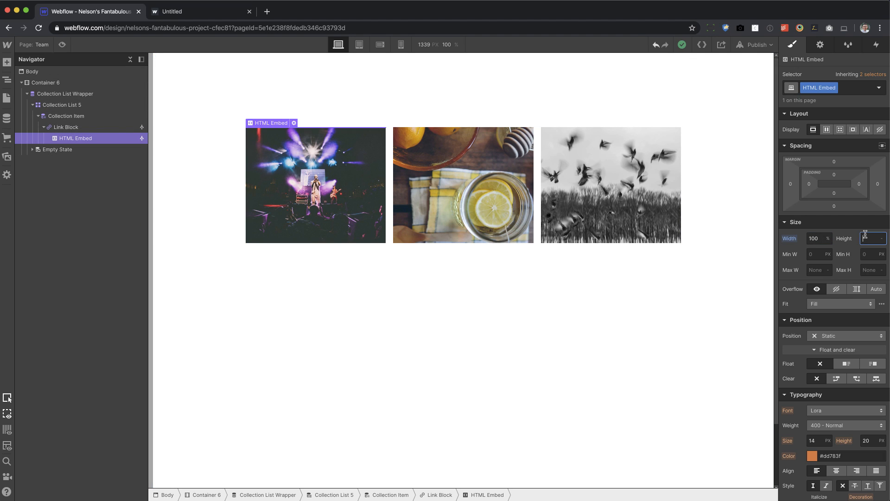
{"action": "type", "text": "100"}
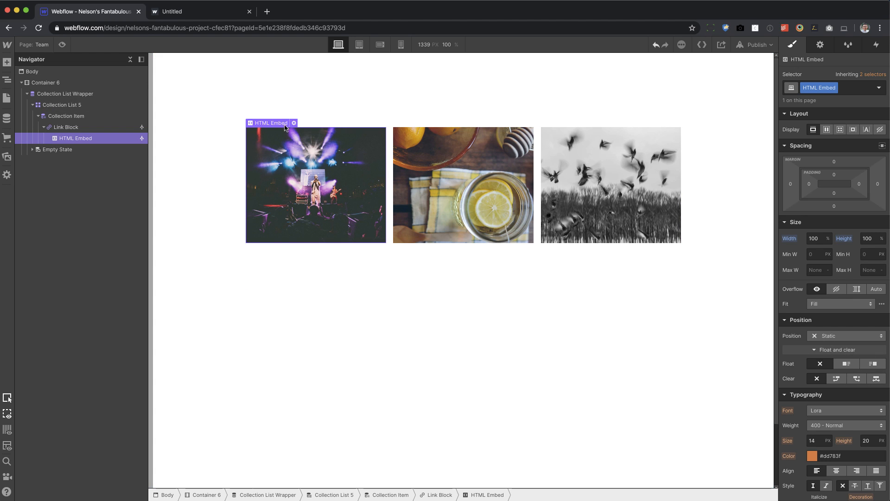
{"action": "left_click", "coordinate": [294, 123]}
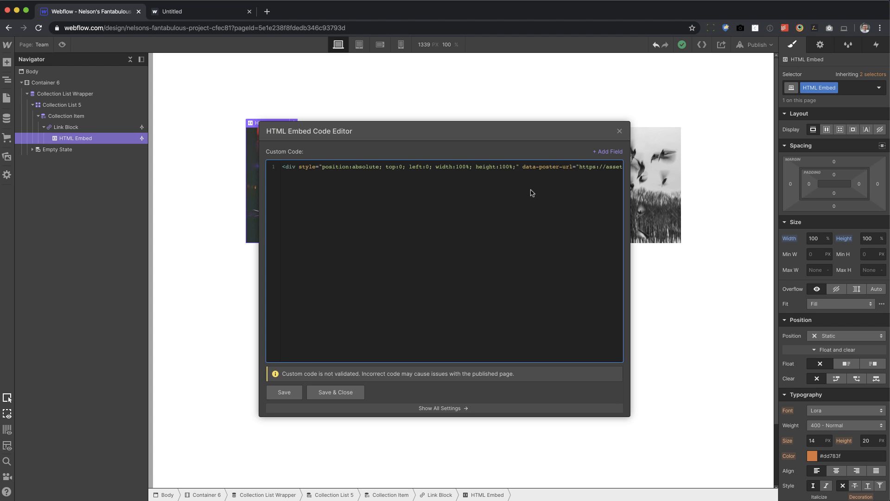
Step: Review the position rule in the embed's style attribute, then save and close
{"action": "left_click_drag", "start_coordinate": [435, 166], "coordinate": [516, 166]}
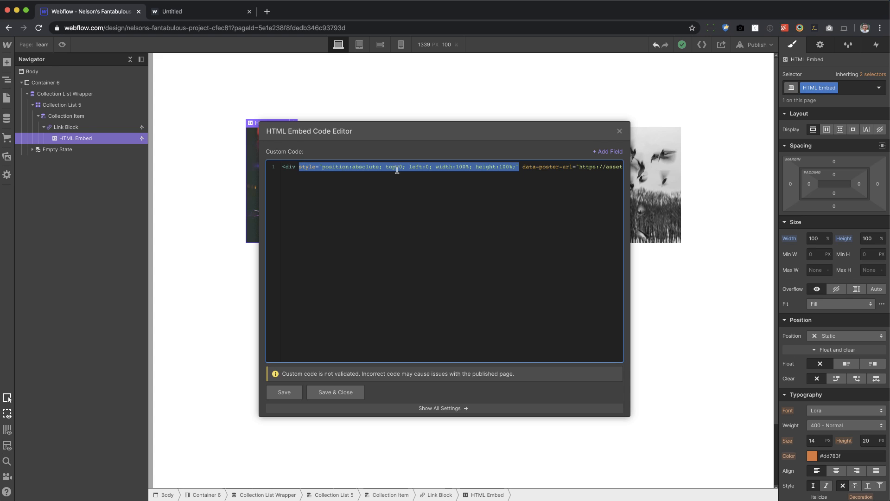
{"action": "left_click", "coordinate": [333, 166]}
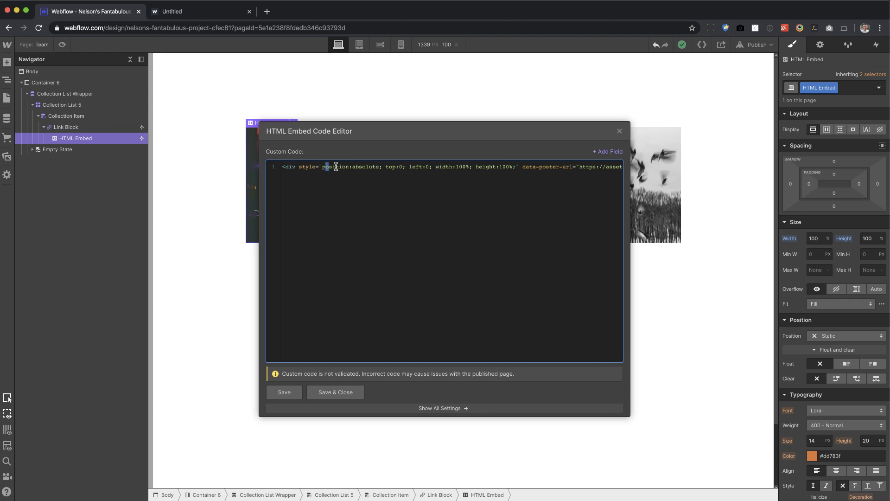
{"action": "double_click", "coordinate": [396, 166]}
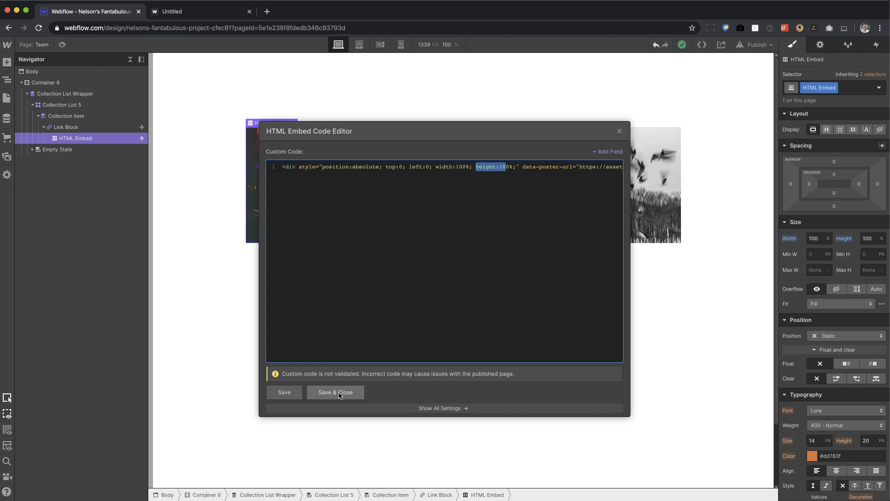
{"action": "left_click", "coordinate": [335, 391]}
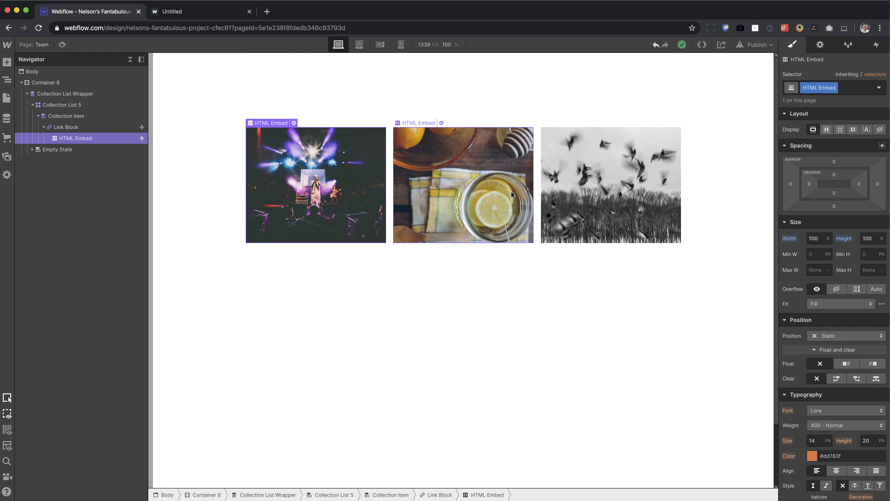
Step: Position the HTML Embed relative with a z-index of 1
{"action": "left_click", "coordinate": [846, 335]}
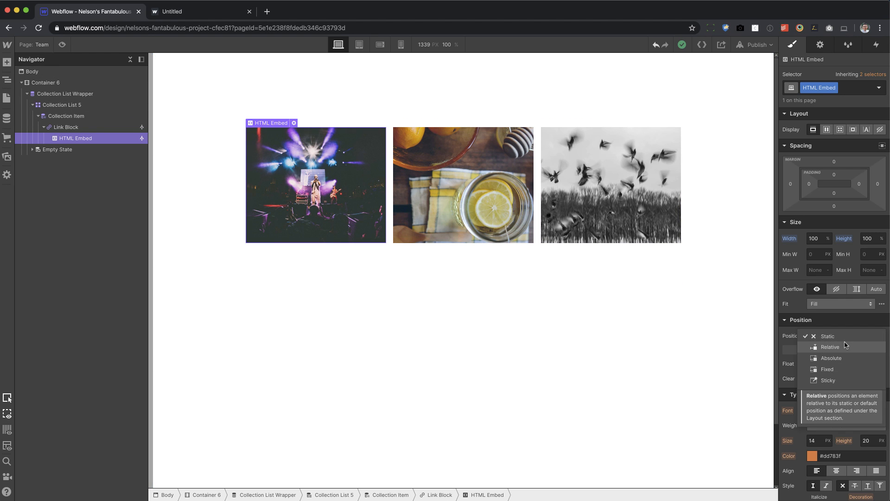
{"action": "left_click", "coordinate": [829, 347]}
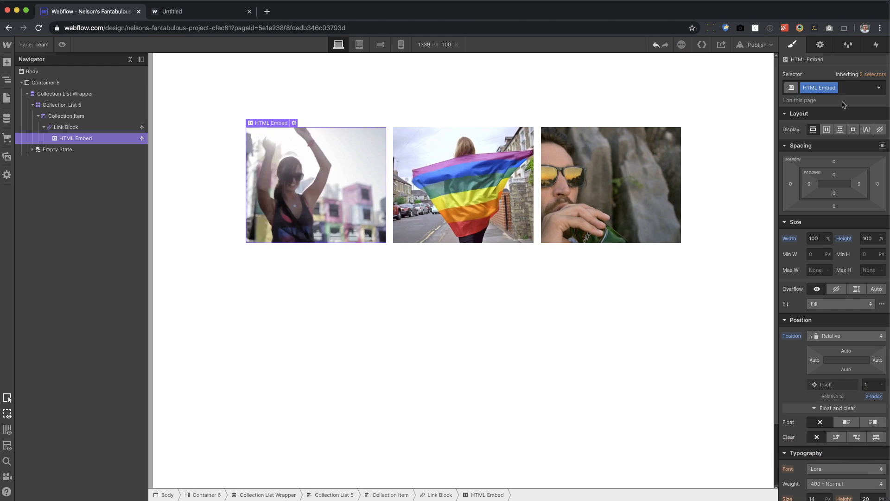
{"action": "left_click", "coordinate": [871, 384]}
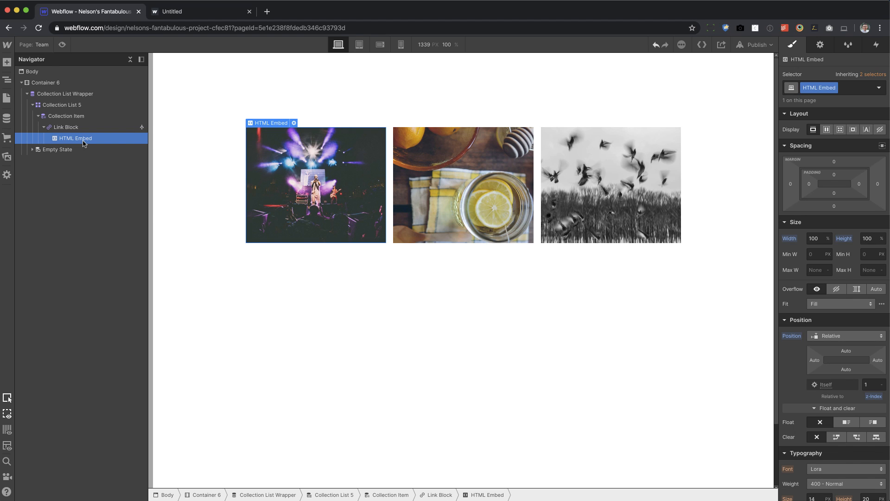
{"action": "mouse_move", "coordinate": [73, 141]}
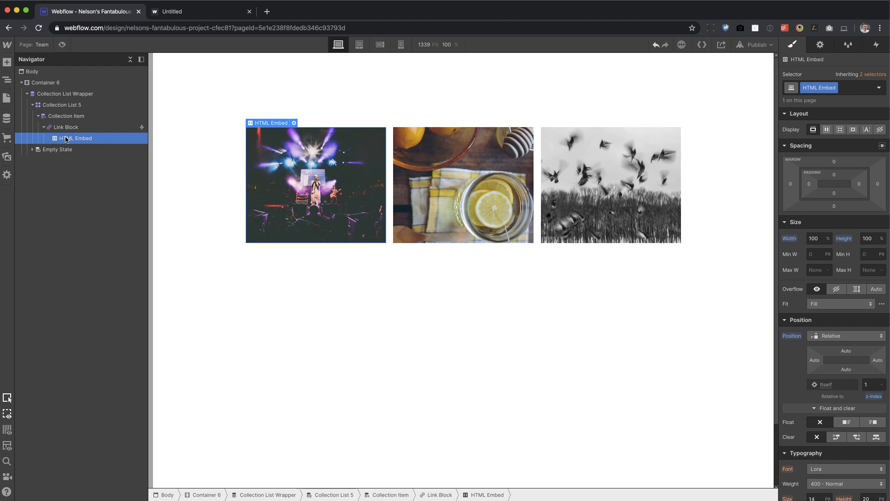
Step: Add a new HTML embed inside the Link Block with the absolutely positioned overlay code and save it
{"action": "left_click", "coordinate": [66, 127]}
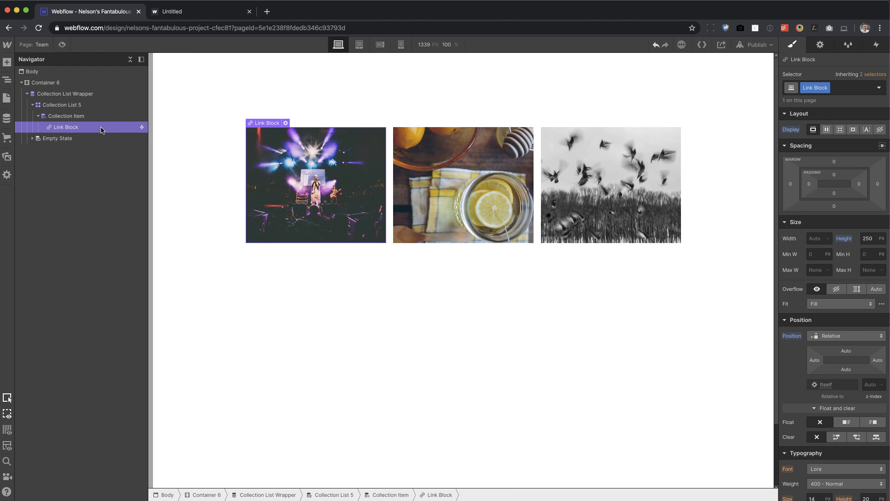
{"action": "left_click", "coordinate": [6, 62]}
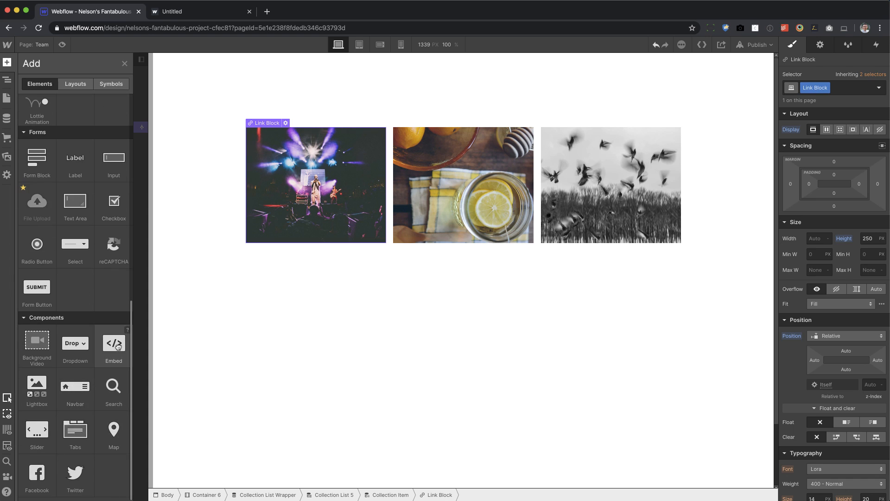
{"action": "left_click_drag", "start_coordinate": [113, 342], "coordinate": [316, 185]}
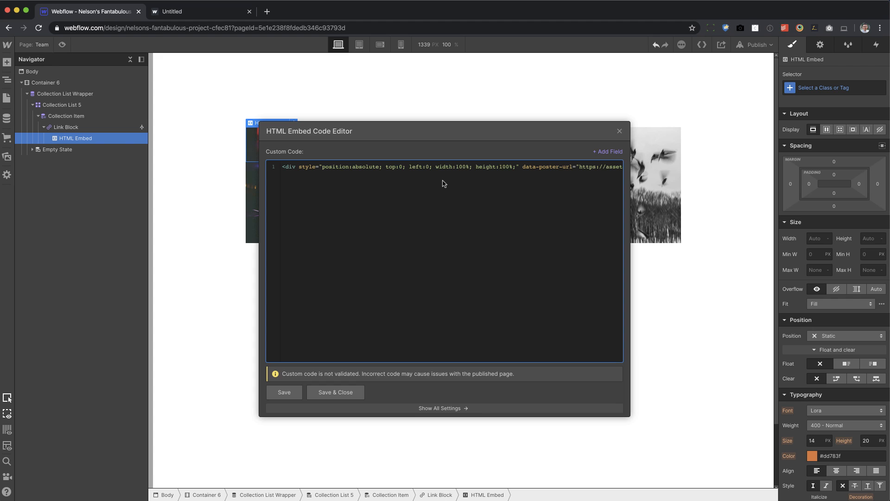
{"action": "left_click_drag", "start_coordinate": [322, 166], "coordinate": [500, 166]}
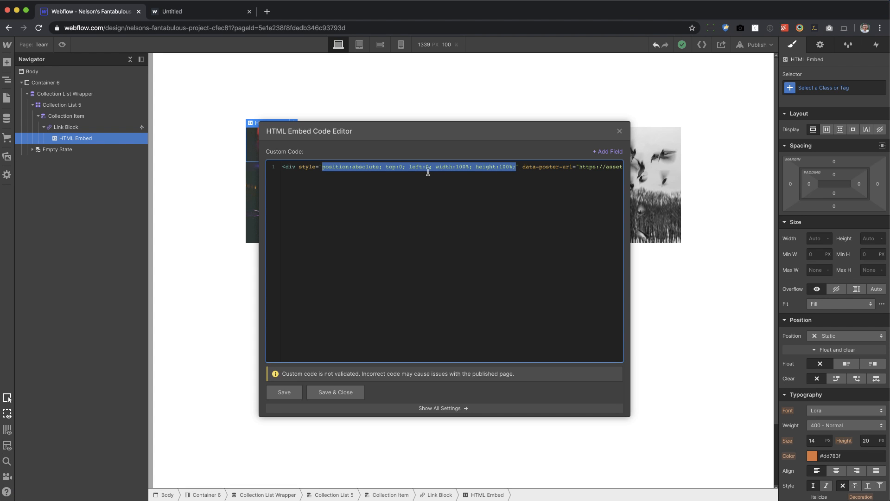
{"action": "left_click", "coordinate": [361, 167]}
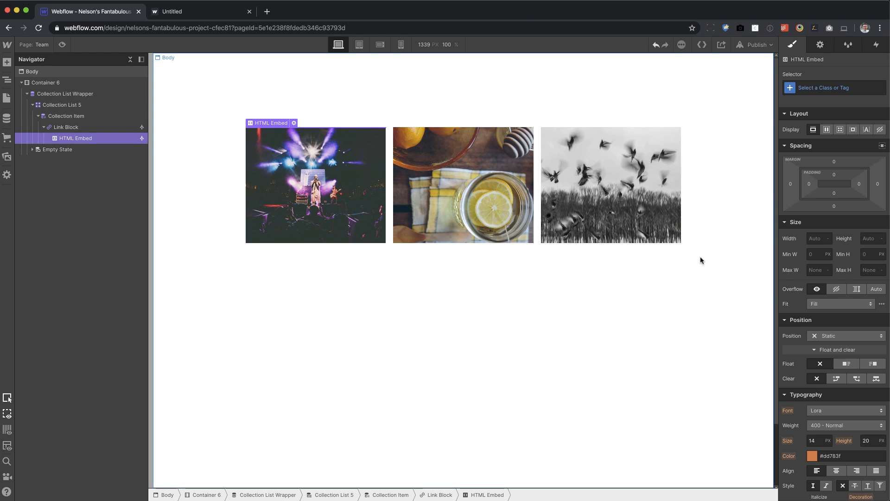
Step: Give HTML Embed 2 width 100%, height 100%, relative position, z-index 1 and opacity 0
{"action": "left_click", "coordinate": [816, 239]}
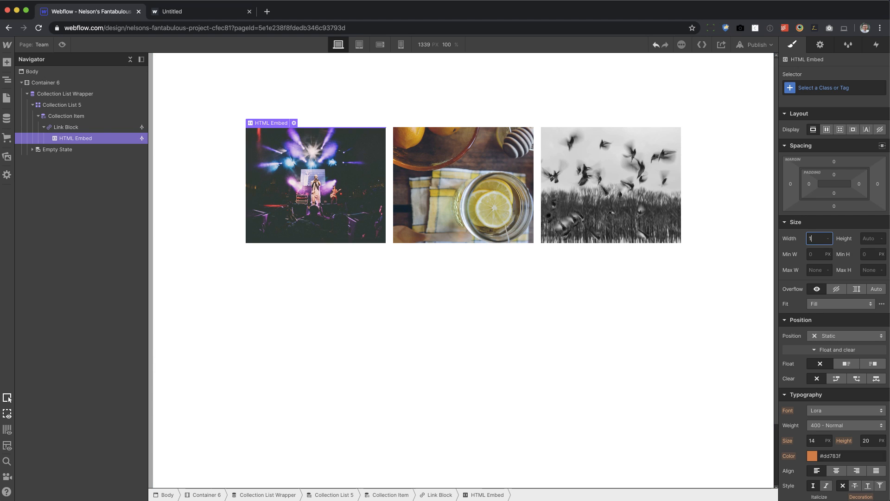
{"action": "type", "text": "00%"}
{"action": "left_click", "coordinate": [873, 238]}
{"action": "type", "text": "100"}
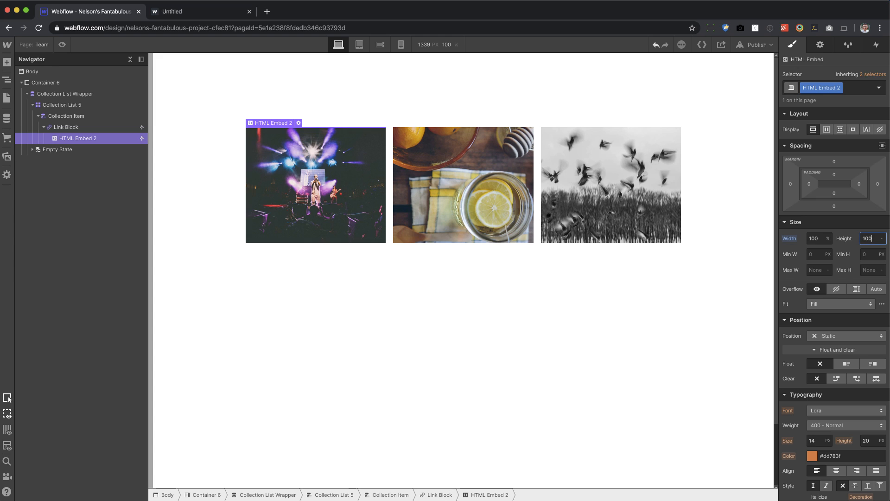
{"action": "left_click", "coordinate": [845, 335]}
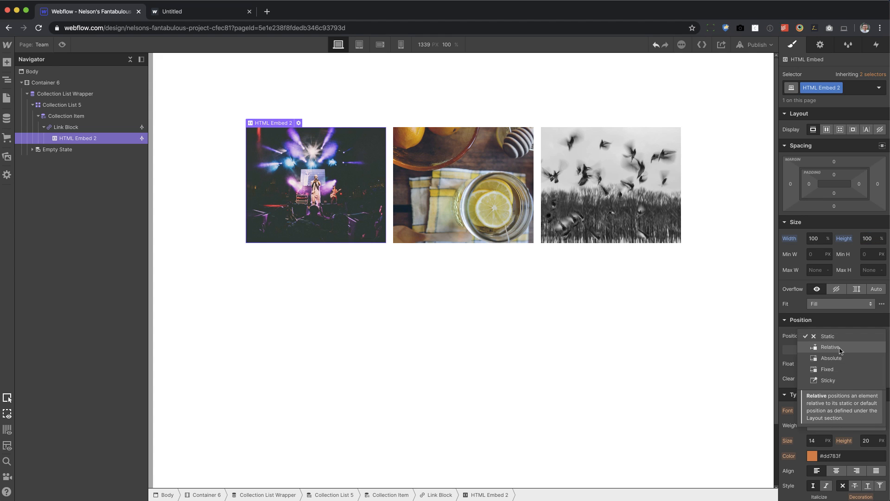
{"action": "left_click", "coordinate": [830, 347]}
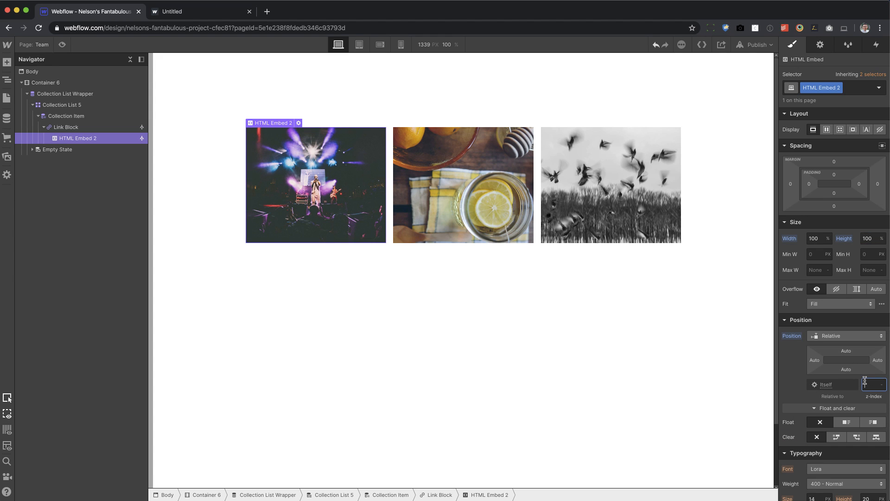
{"action": "type", "text": "1"}
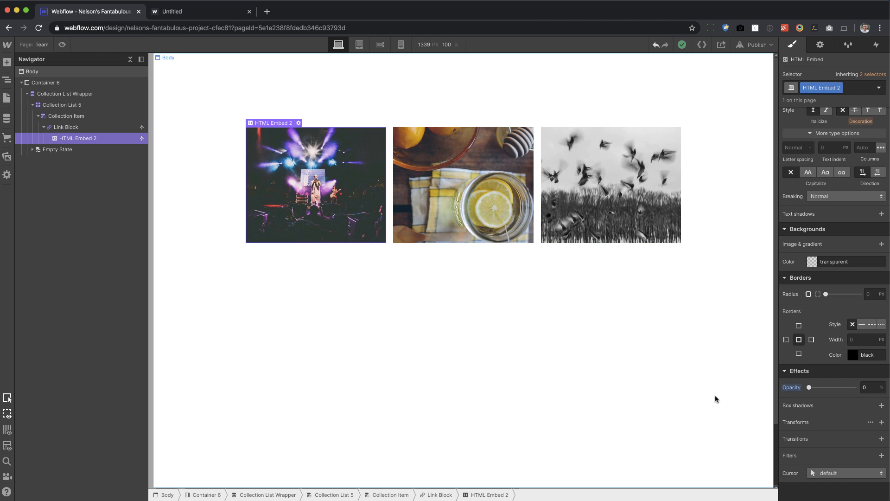
Step: Add a Hover state to HTML Embed 2 and raise its opacity so the overlay shows on hover
{"action": "left_click", "coordinate": [878, 87]}
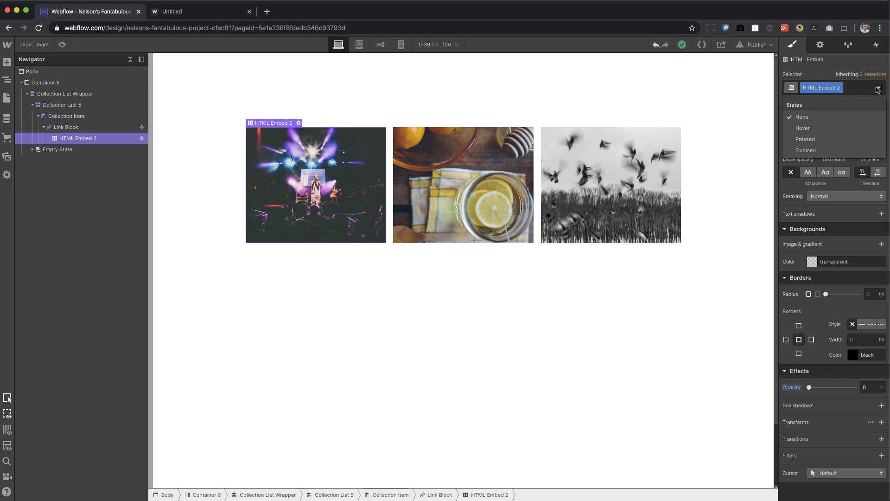
{"action": "mouse_move", "coordinate": [813, 128]}
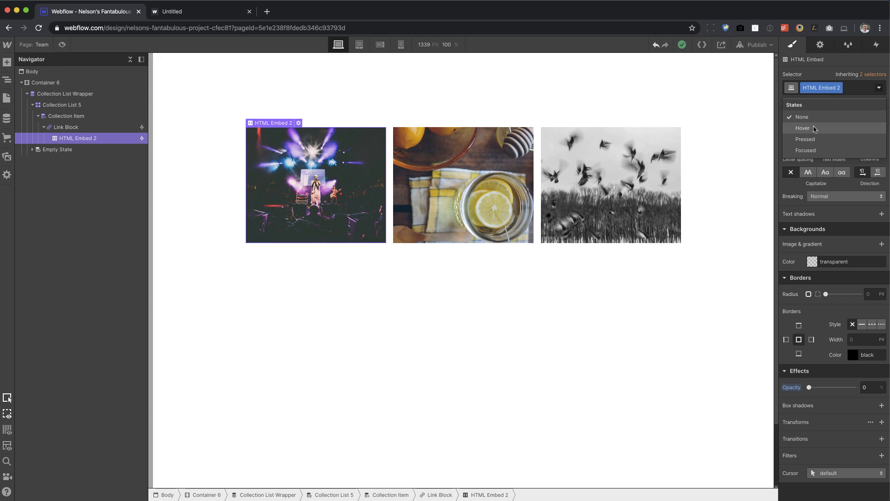
{"action": "mouse_move", "coordinate": [811, 130]}
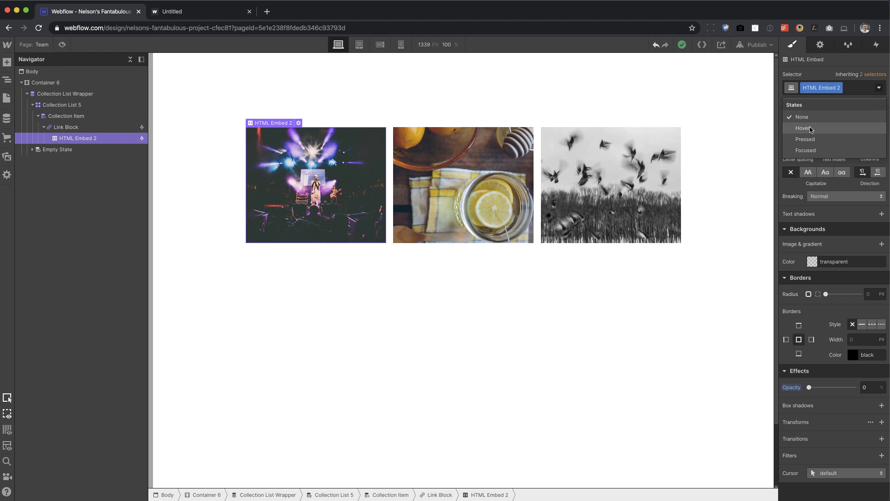
{"action": "left_click", "coordinate": [804, 128]}
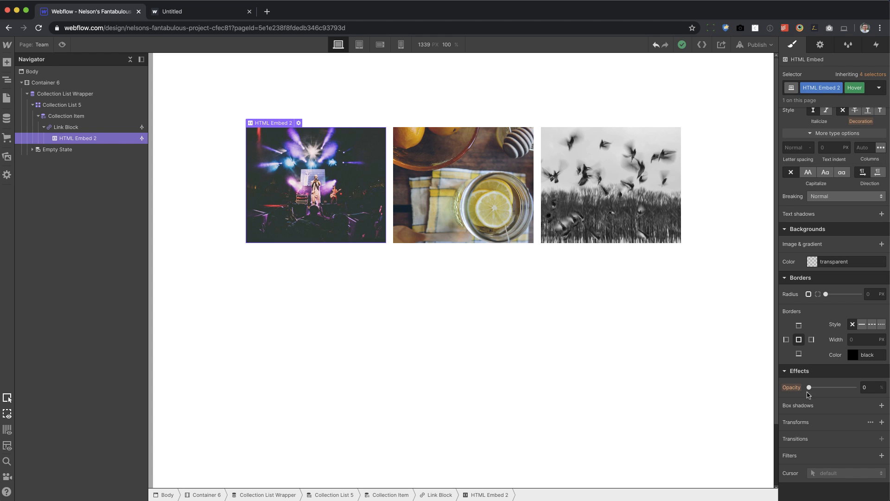
{"action": "left_click_drag", "start_coordinate": [810, 387], "coordinate": [861, 388]}
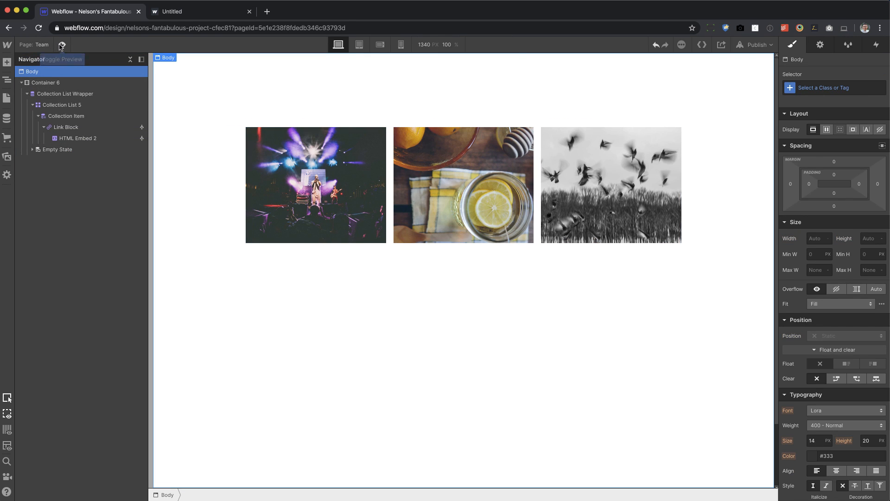
Step: Preview the hover effect, then reselect HTML Embed 2 and show its interaction states list
{"action": "left_click", "coordinate": [63, 45]}
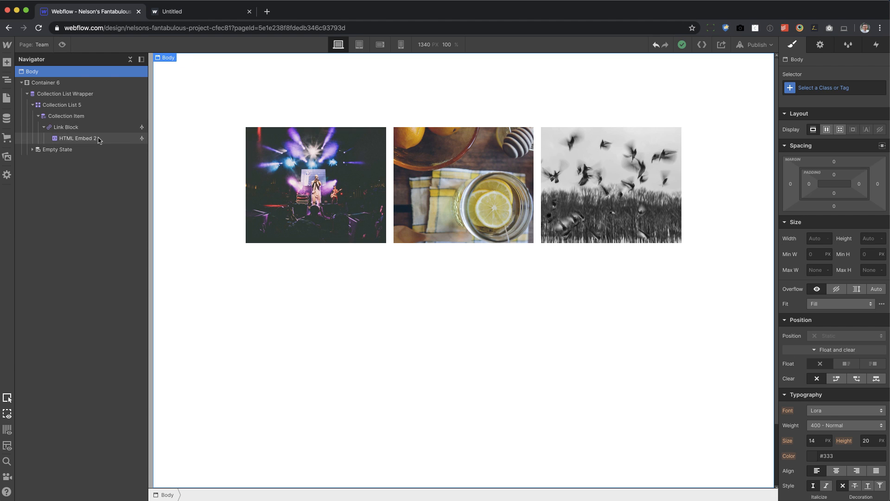
{"action": "left_click", "coordinate": [77, 139]}
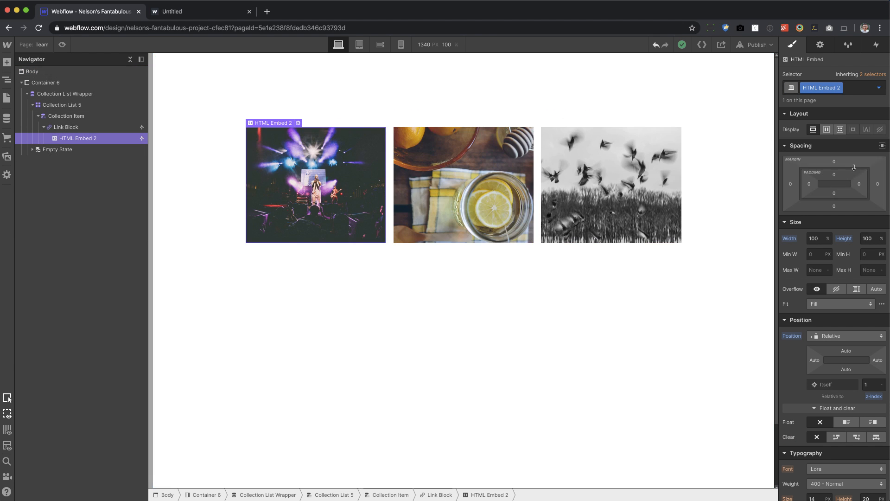
{"action": "left_click", "coordinate": [820, 88]}
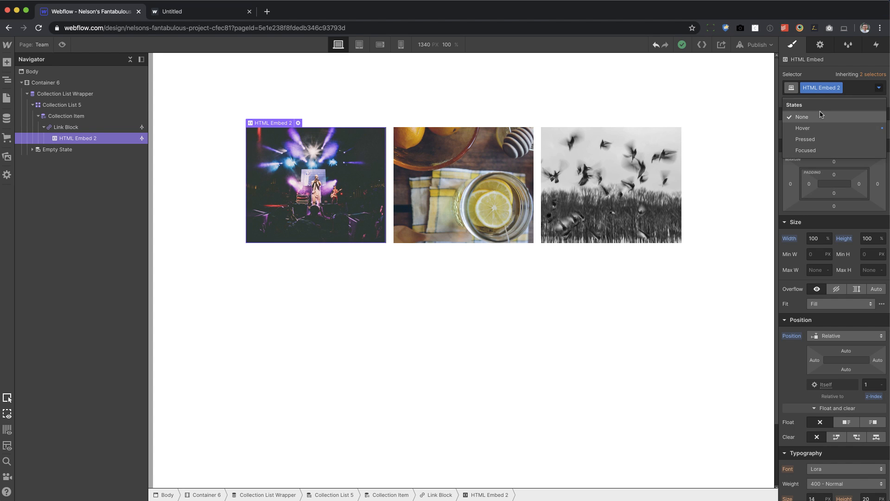